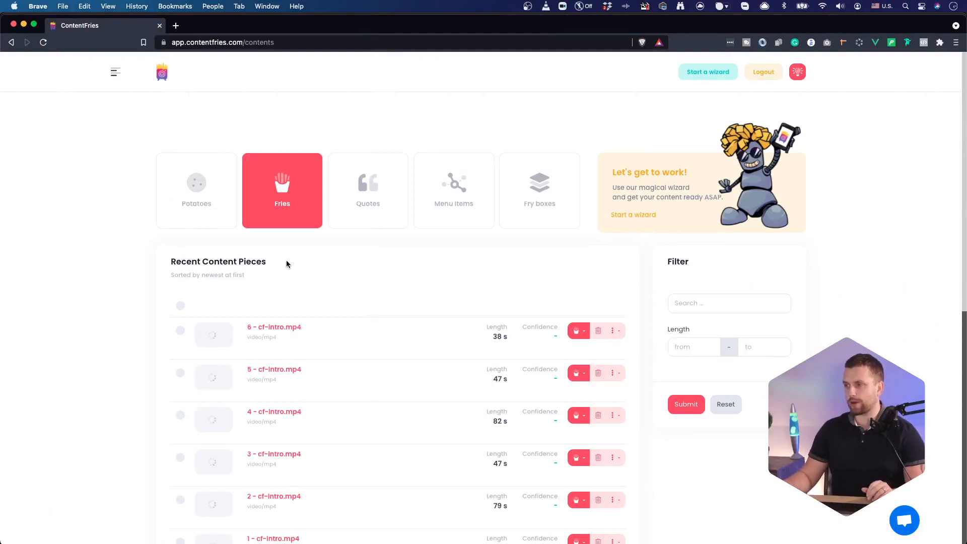
mouse_move(589, 239)
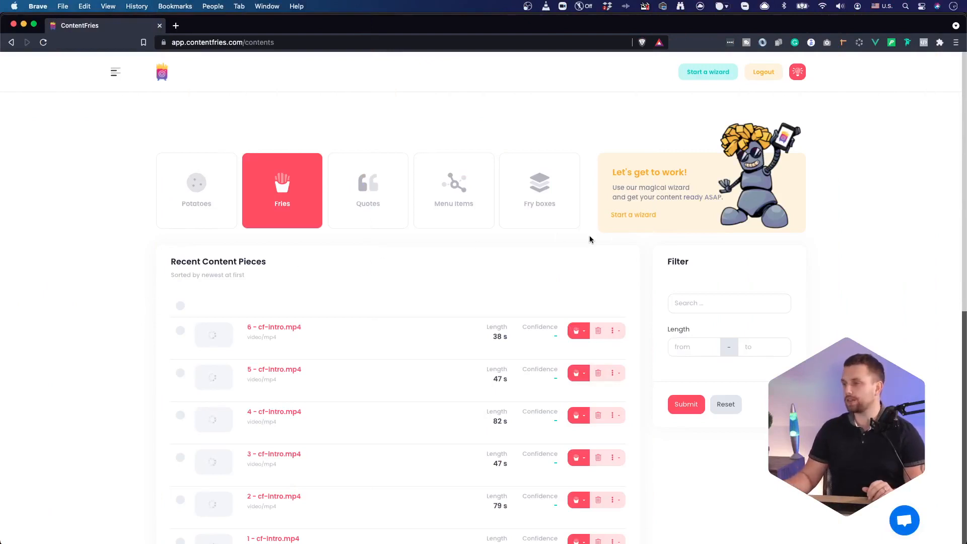
Start the ContentFries Context Editor Wizard from the content list.
left_click(708, 72)
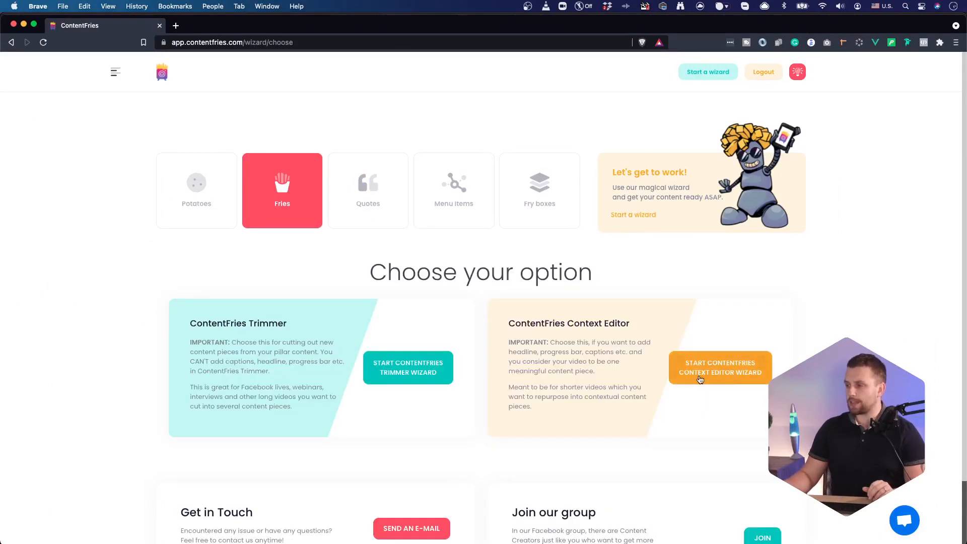
left_click(719, 367)
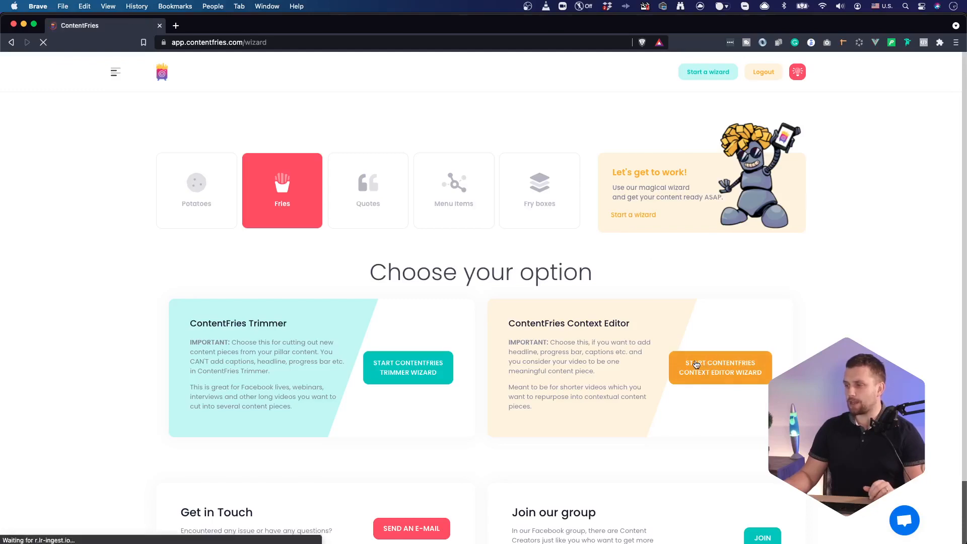
Upload offer2.mp4 from local files and name the video 'some example'.
left_click(719, 367)
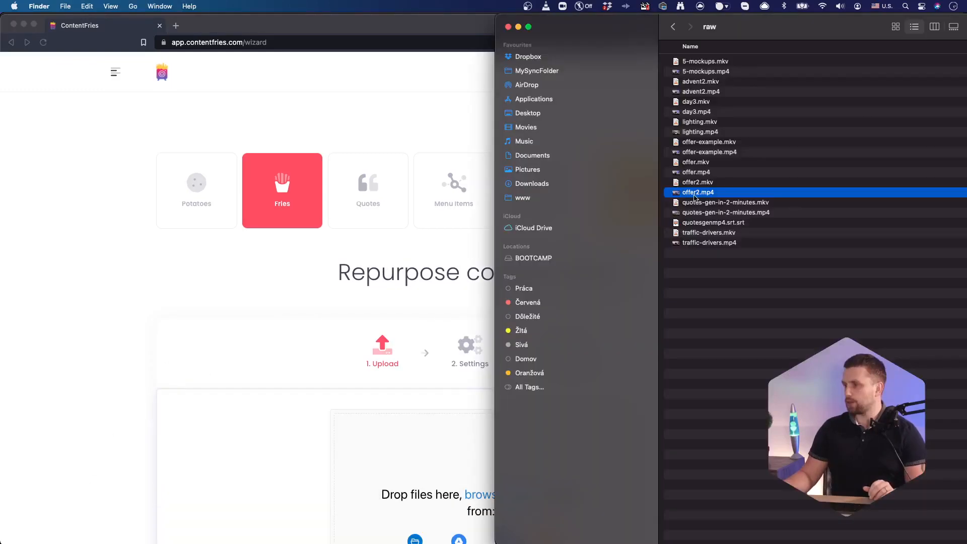
double_click(698, 192)
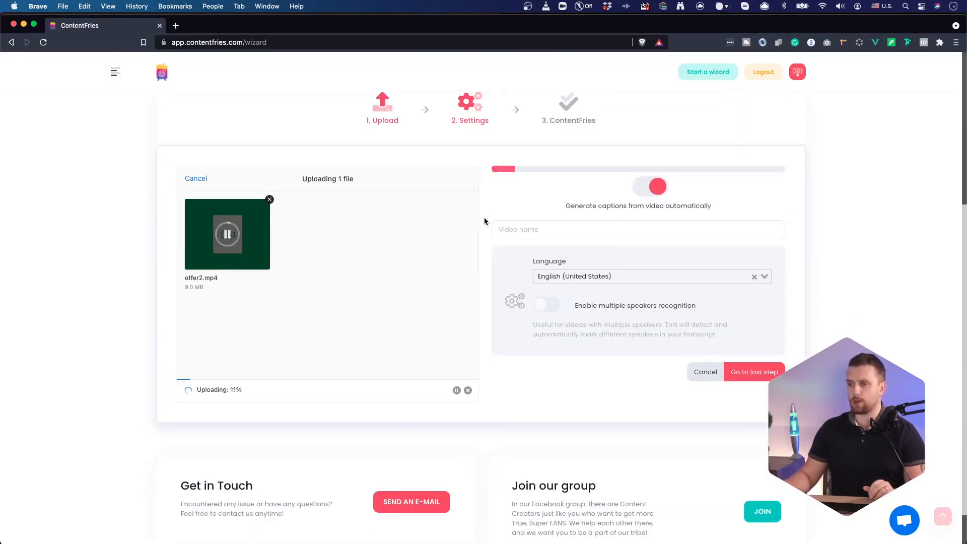
left_click(638, 230)
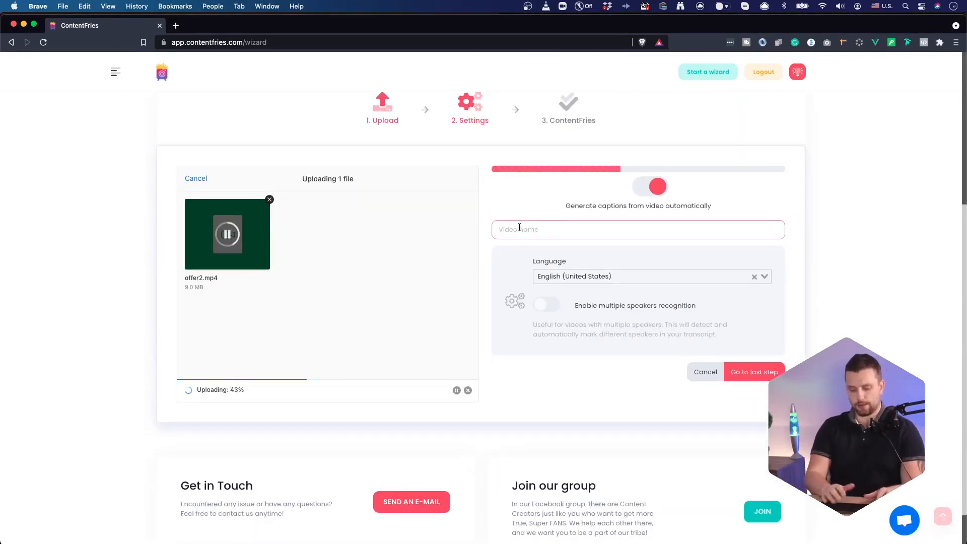
type("some we")
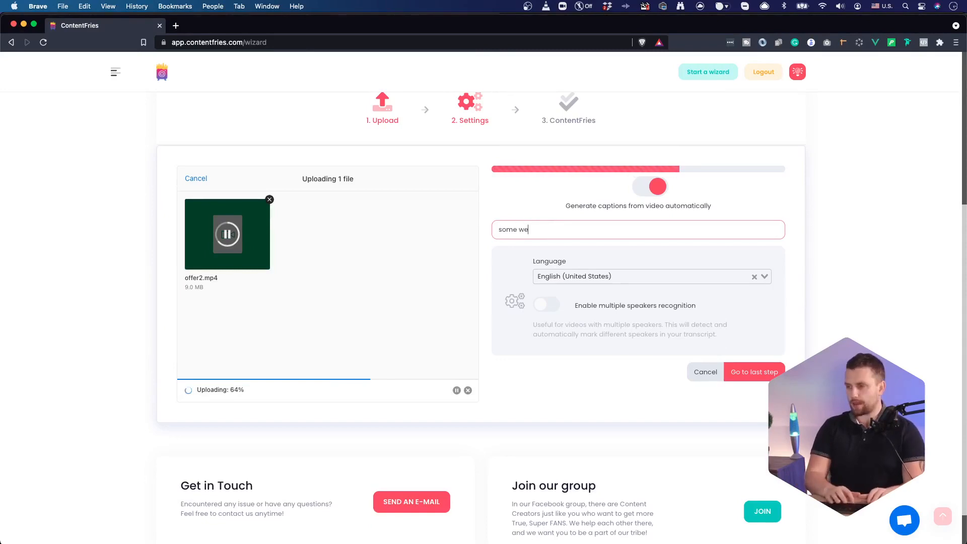
type("xample")
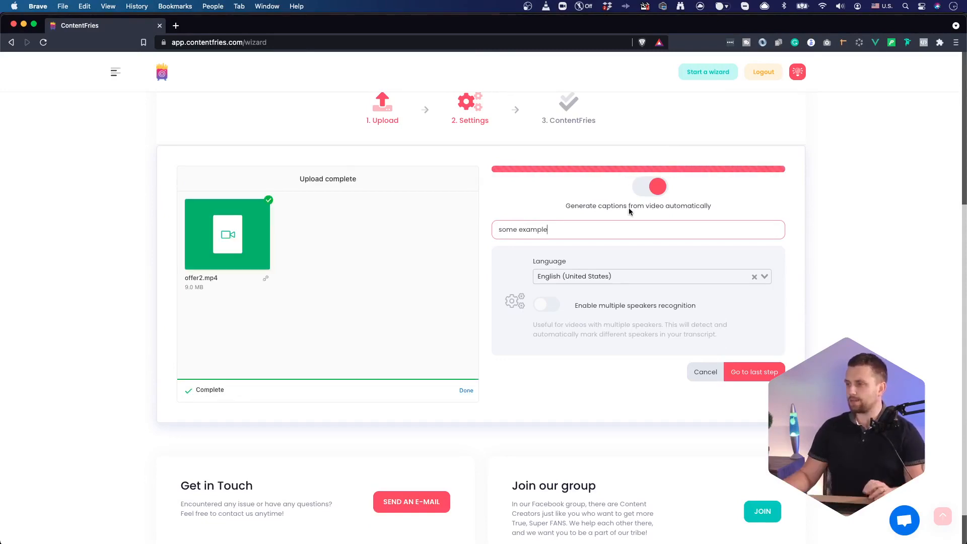
mouse_move(745, 382)
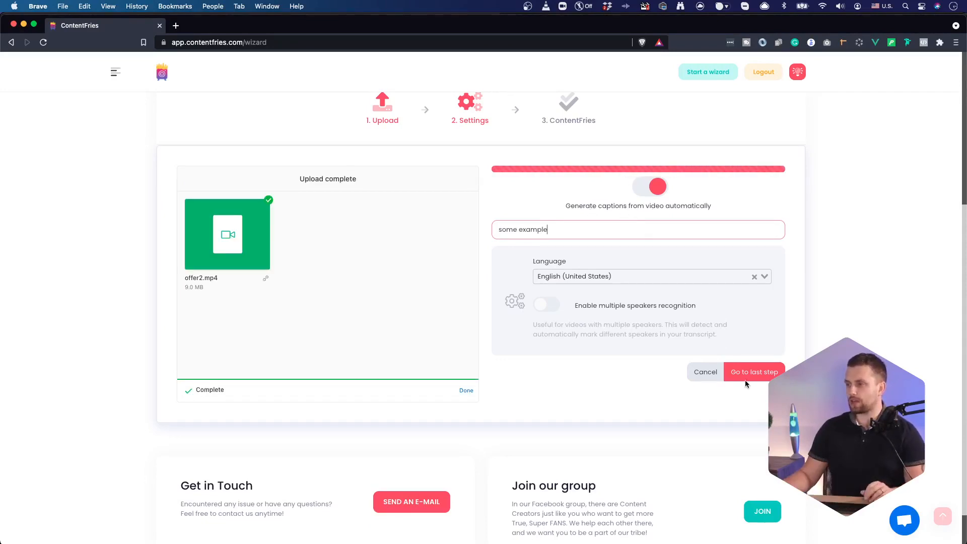
Jump to the last wizard step and apply the Everyday English template.
left_click(753, 372)
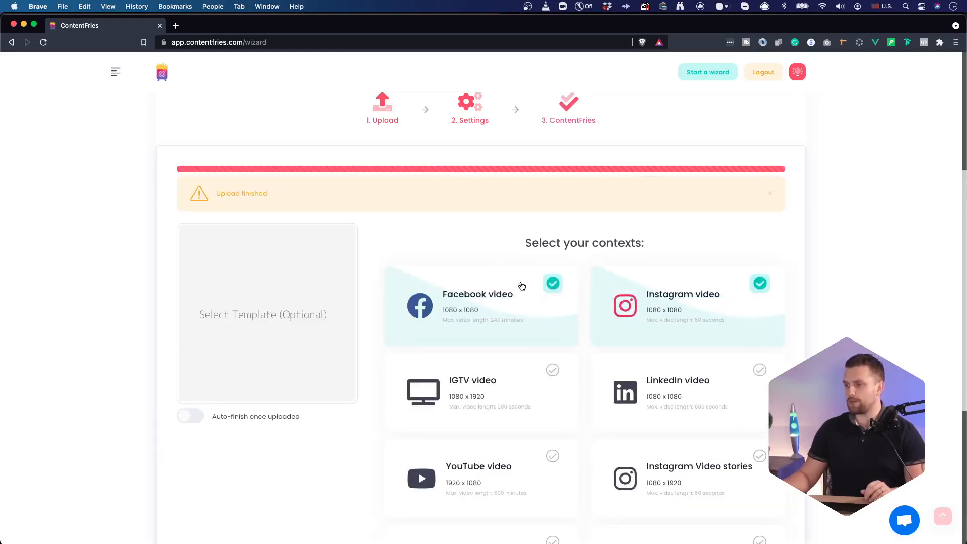
left_click(266, 315)
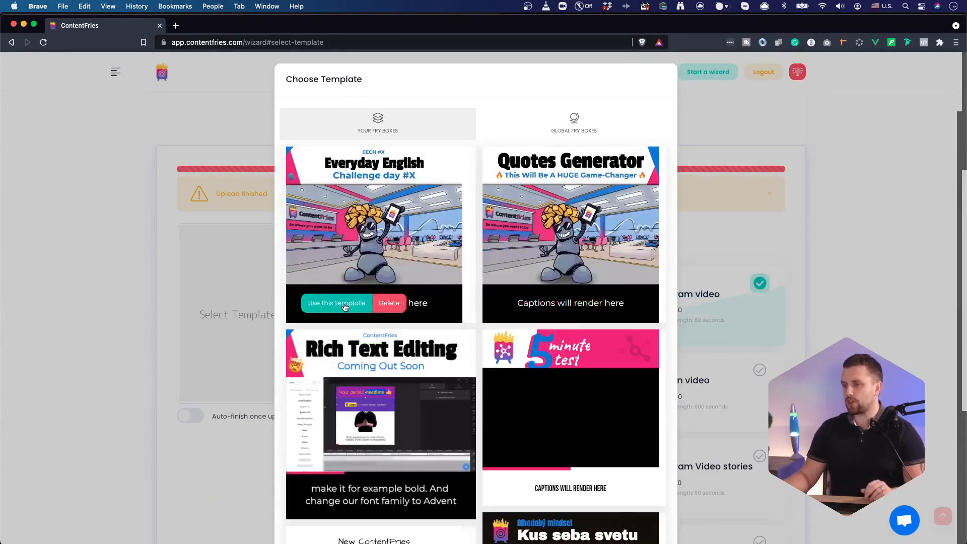
left_click(336, 303)
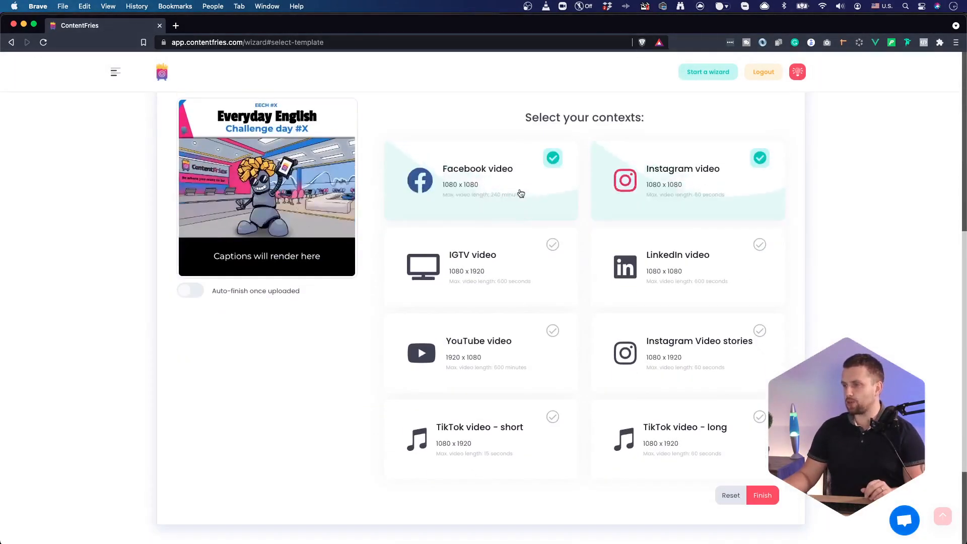
Swap the Facebook video context for TikTok video - long and finish the wizard.
left_click(479, 179)
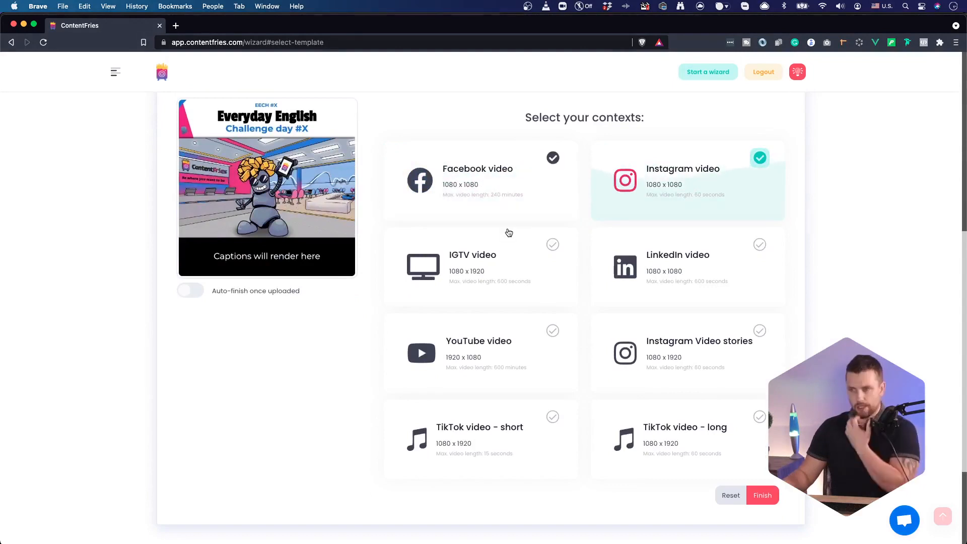
mouse_move(665, 448)
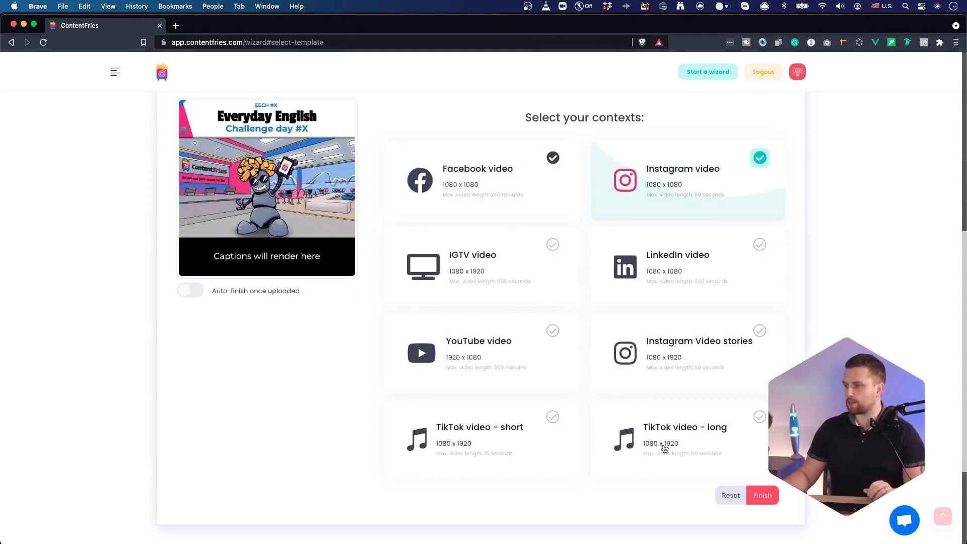
left_click(685, 438)
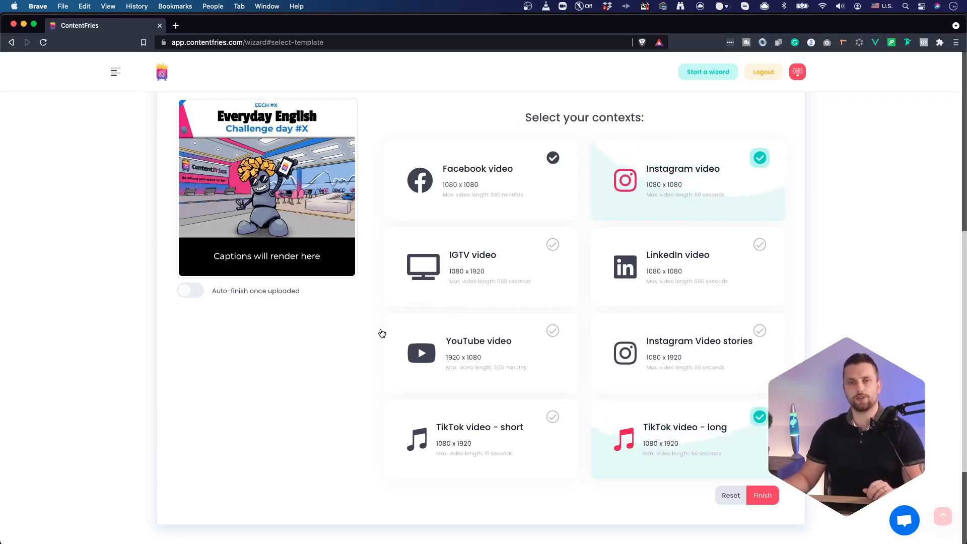
mouse_move(686, 207)
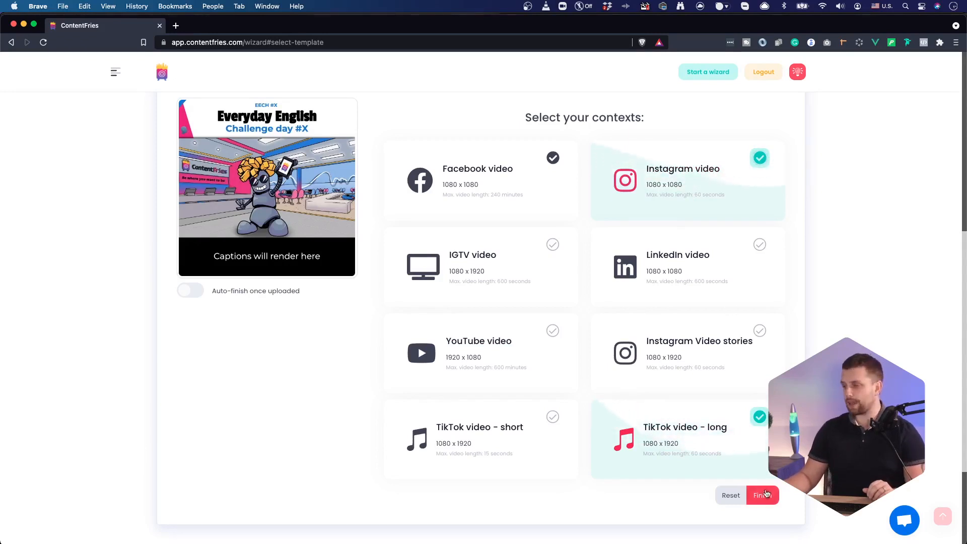
left_click(763, 495)
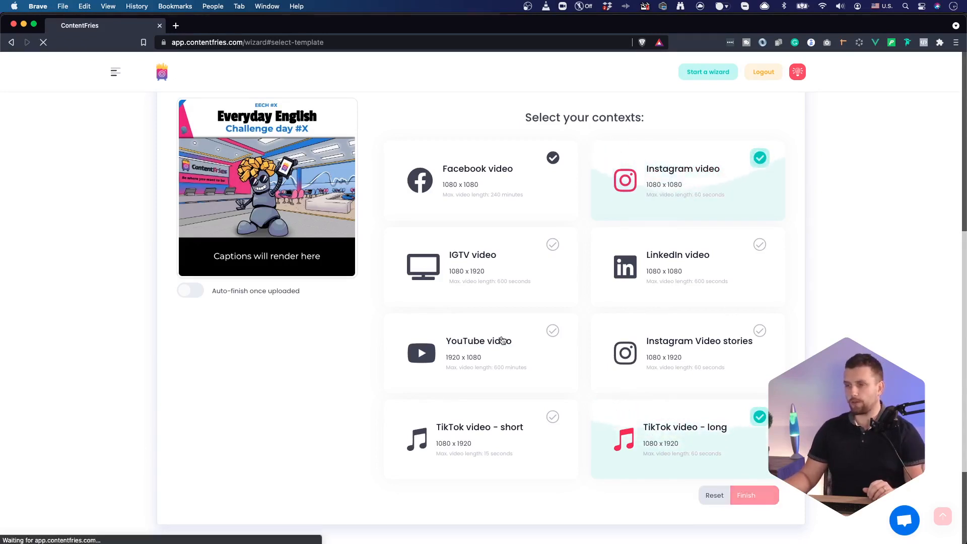
Open the newly created 'some example' video in the context editor.
left_click(746, 496)
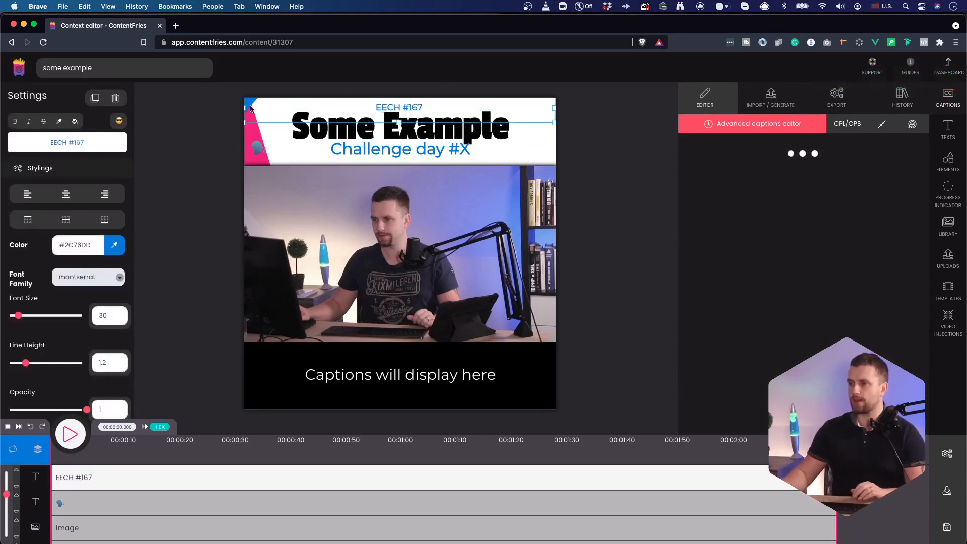
Change the 'Challenge day #X' subtitle text to 'Whatever'.
left_click(400, 149)
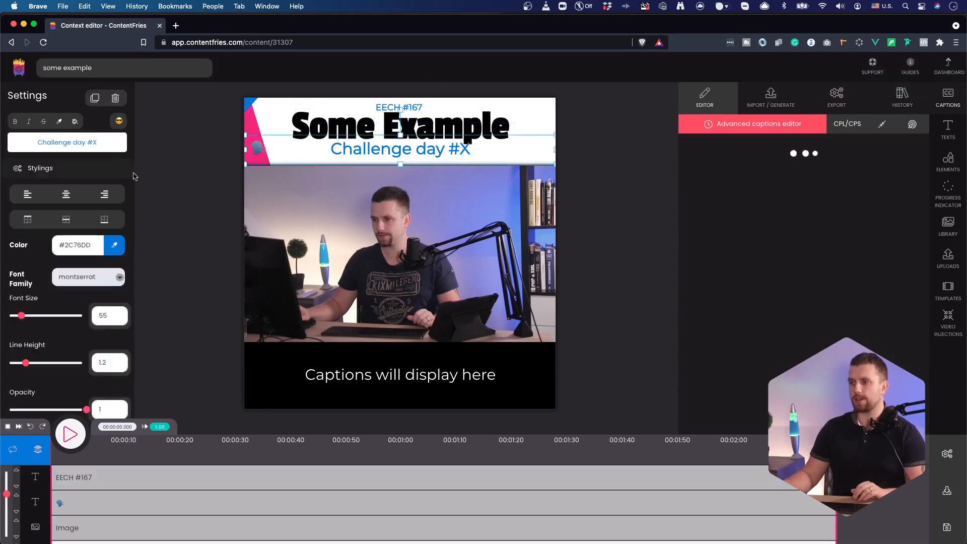
type("Whate")
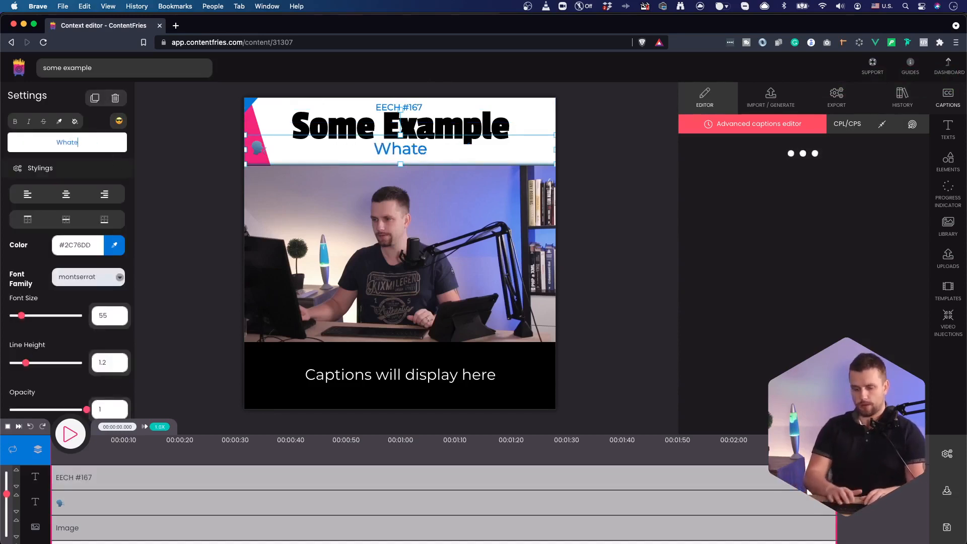
type("ver")
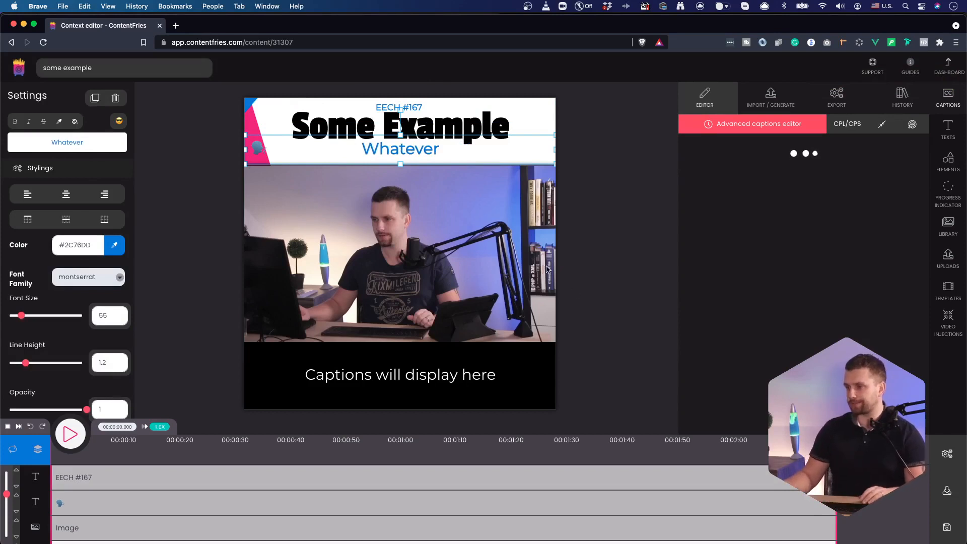
mouse_move(527, 193)
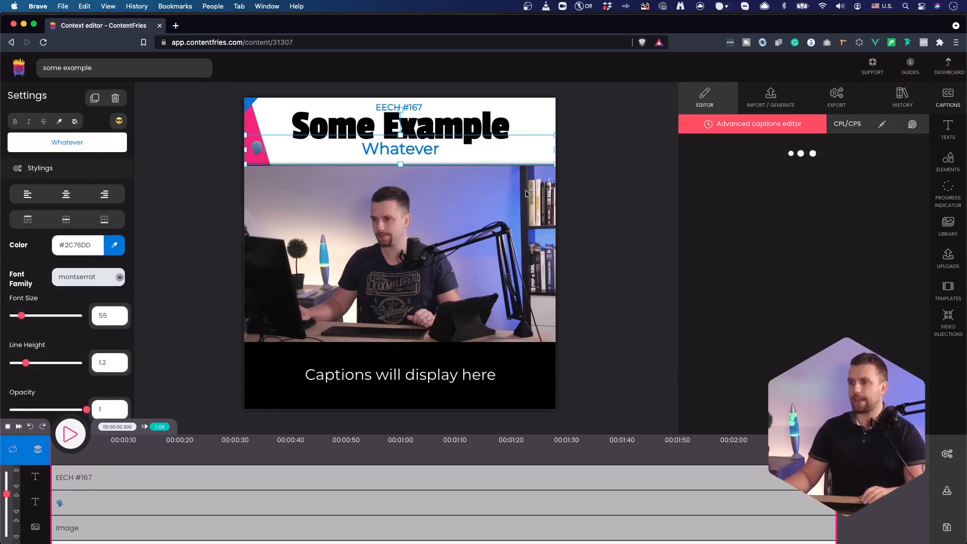
mouse_move(895, 172)
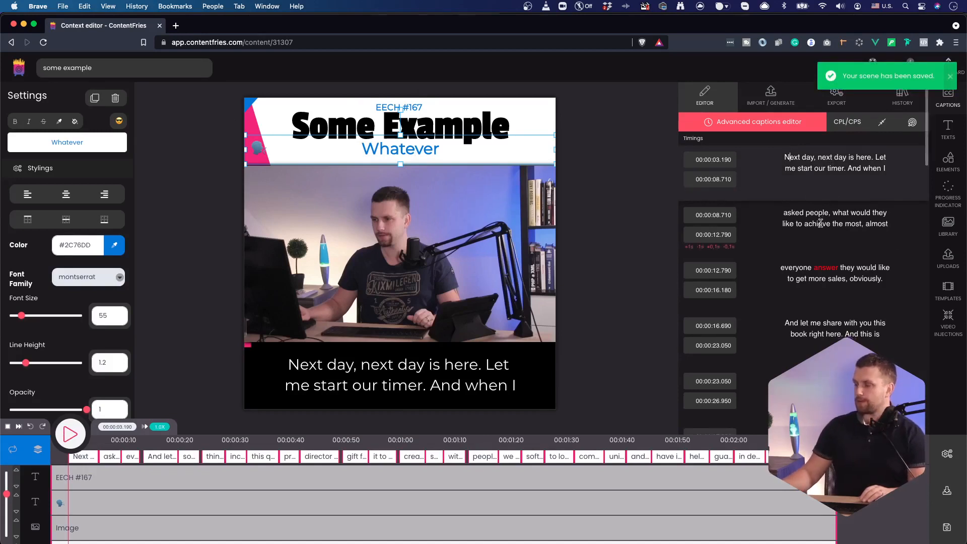
Review the timed caption list and select the caption box on the canvas.
scroll("down", 3)
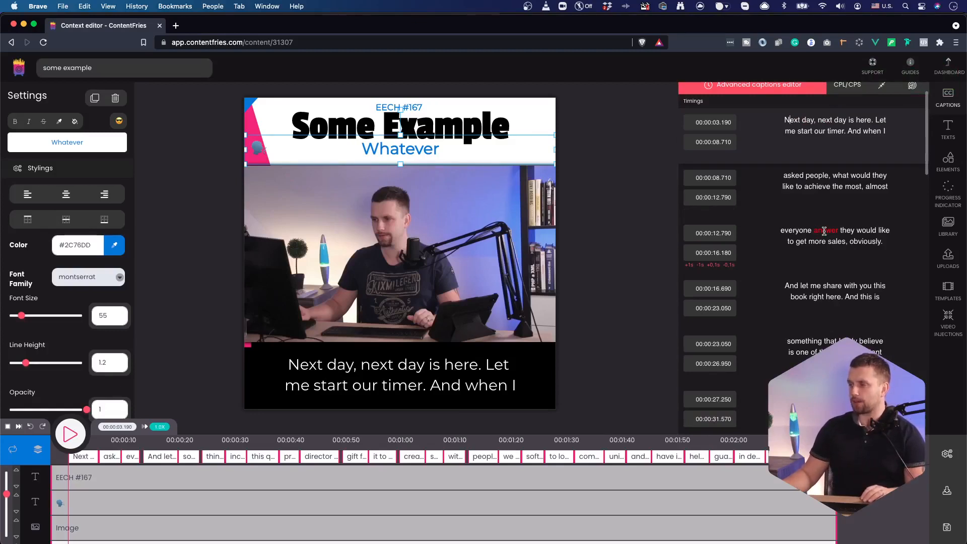
scroll("down", 3)
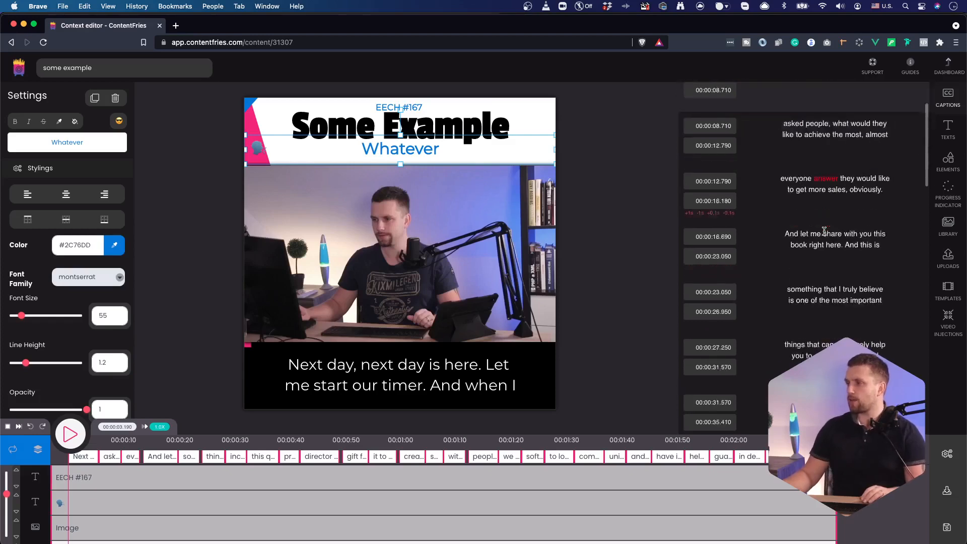
scroll("down", 3)
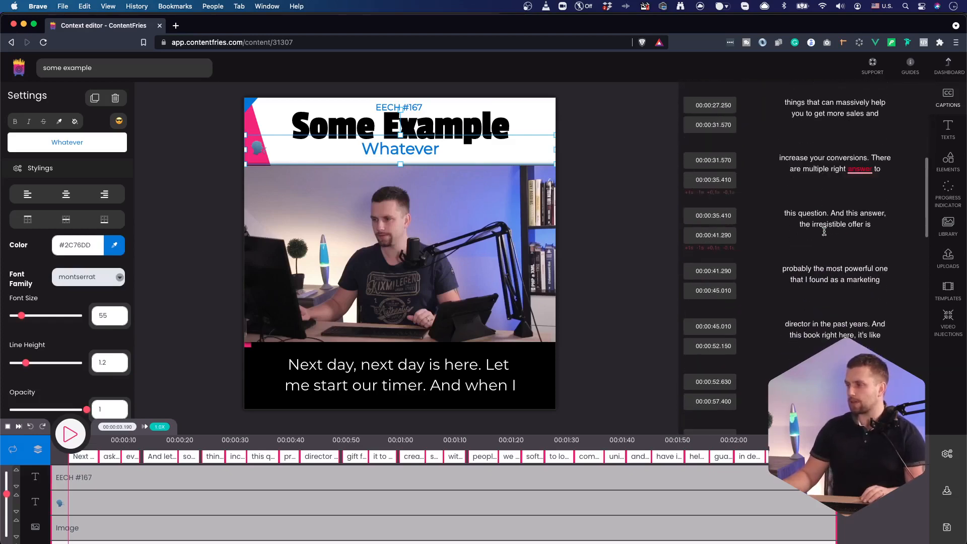
scroll("down", 3)
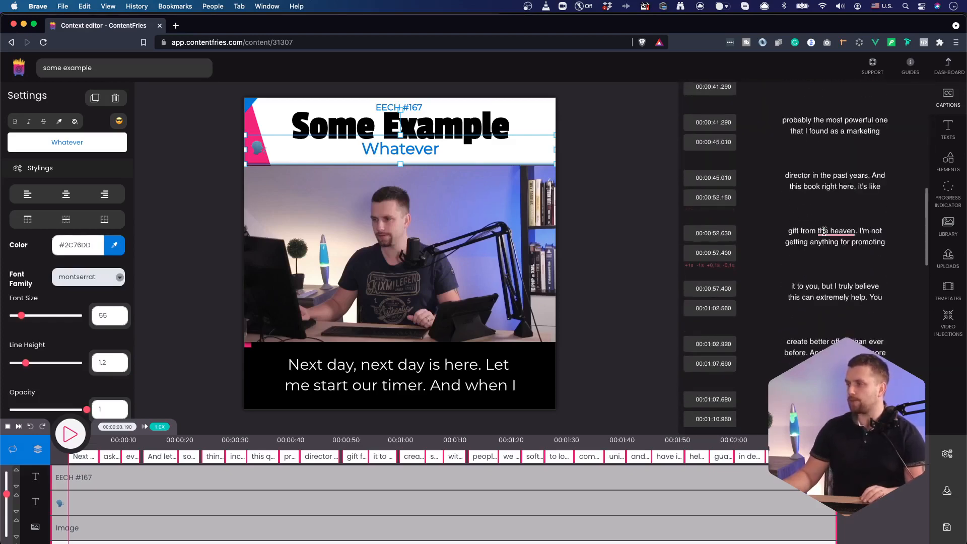
scroll("down", 3)
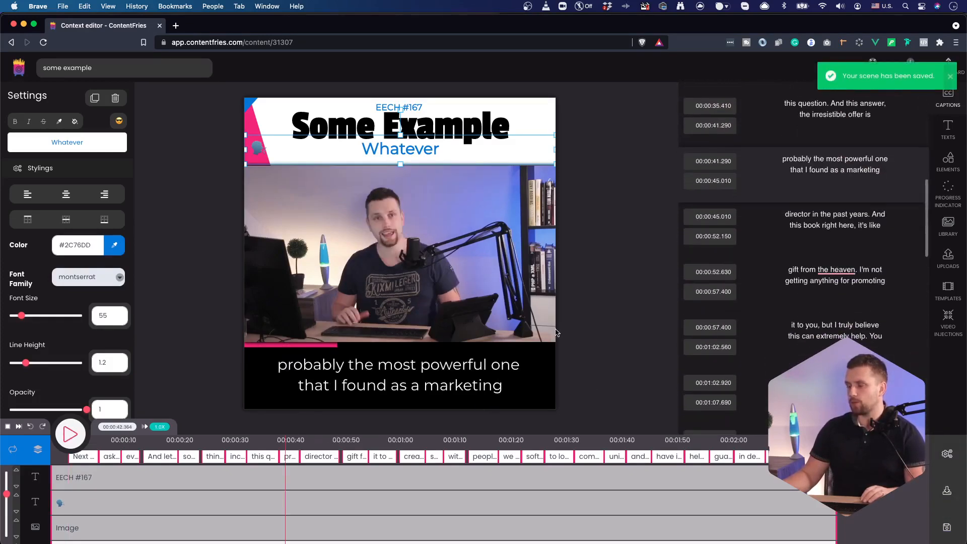
left_click(399, 375)
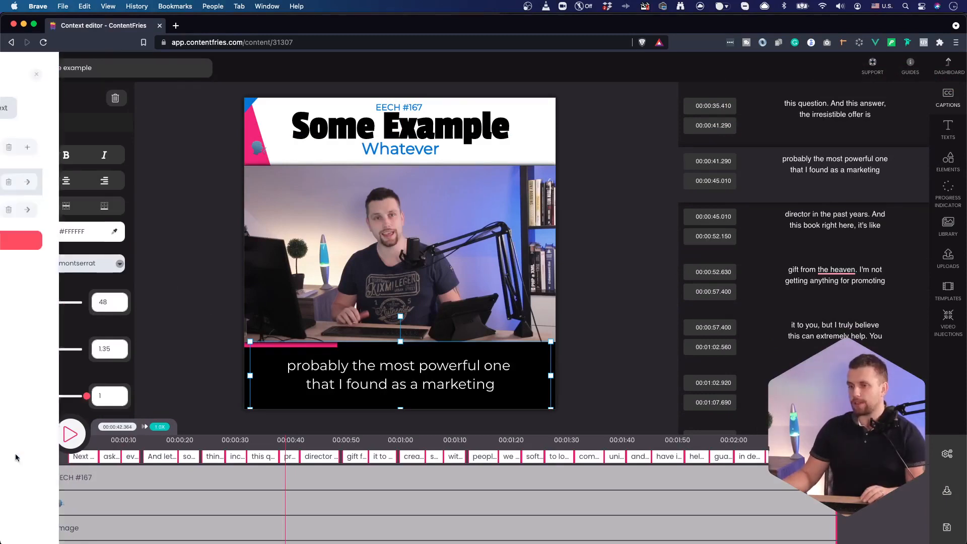
Switch to the TikTok video - long context, confirming the Leave dialog.
left_click(157, 209)
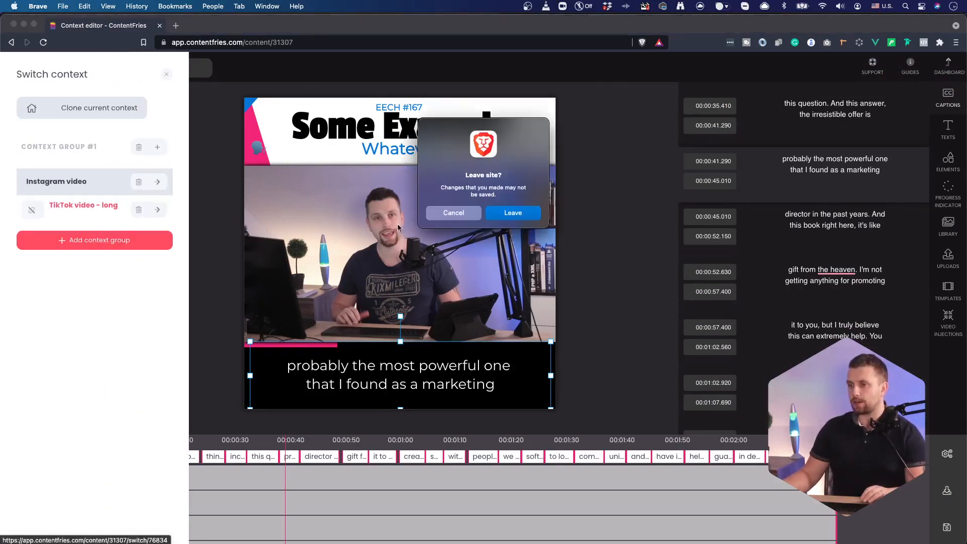
left_click(452, 213)
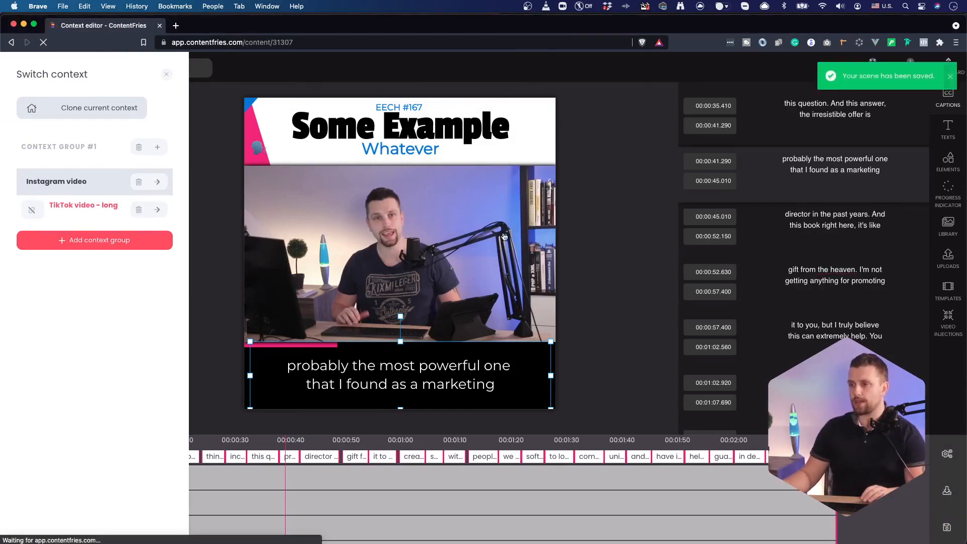
left_click(157, 181)
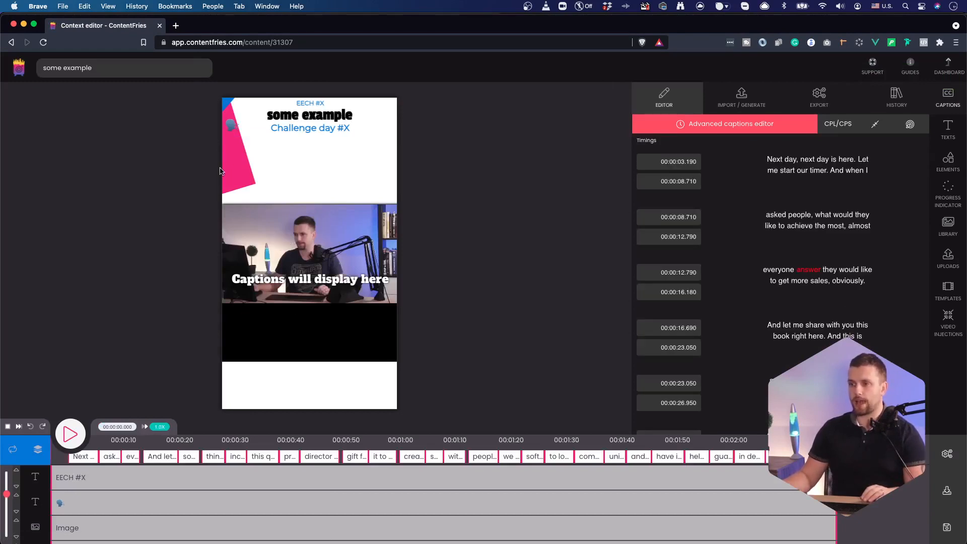
mouse_move(258, 342)
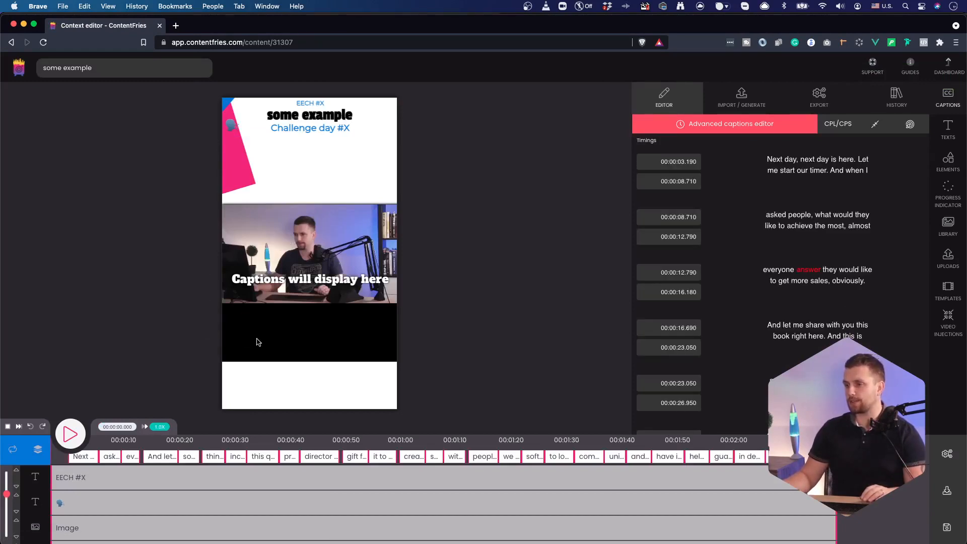
mouse_move(164, 193)
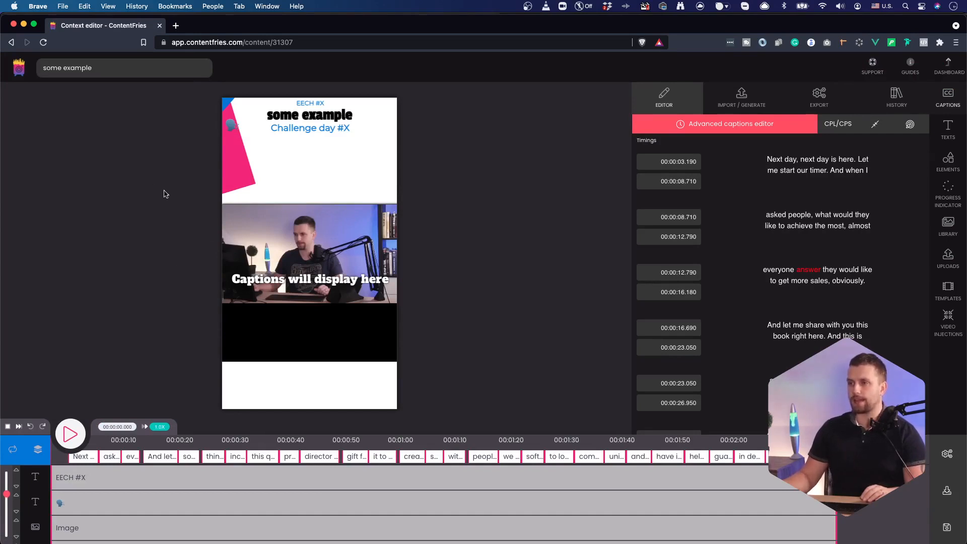
mouse_move(172, 300)
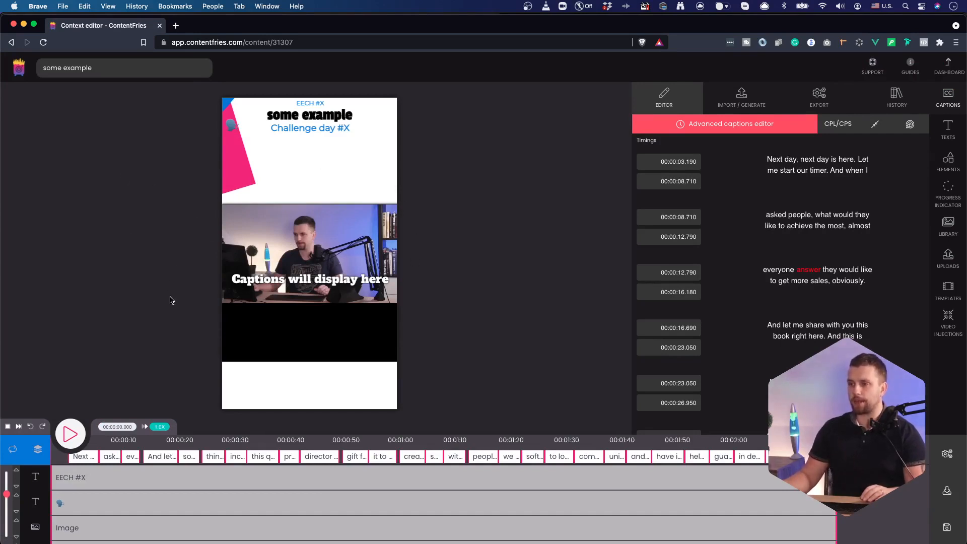
mouse_move(60, 261)
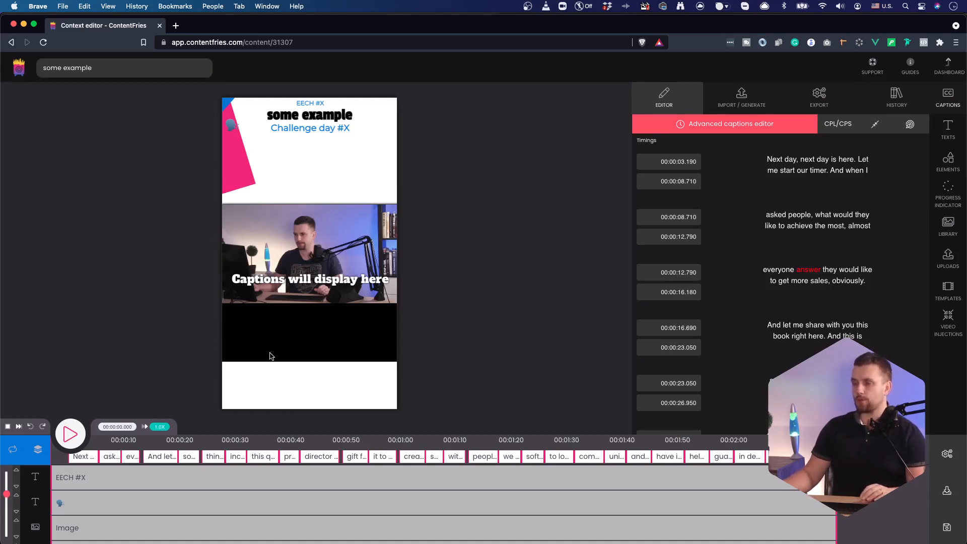
mouse_move(279, 351)
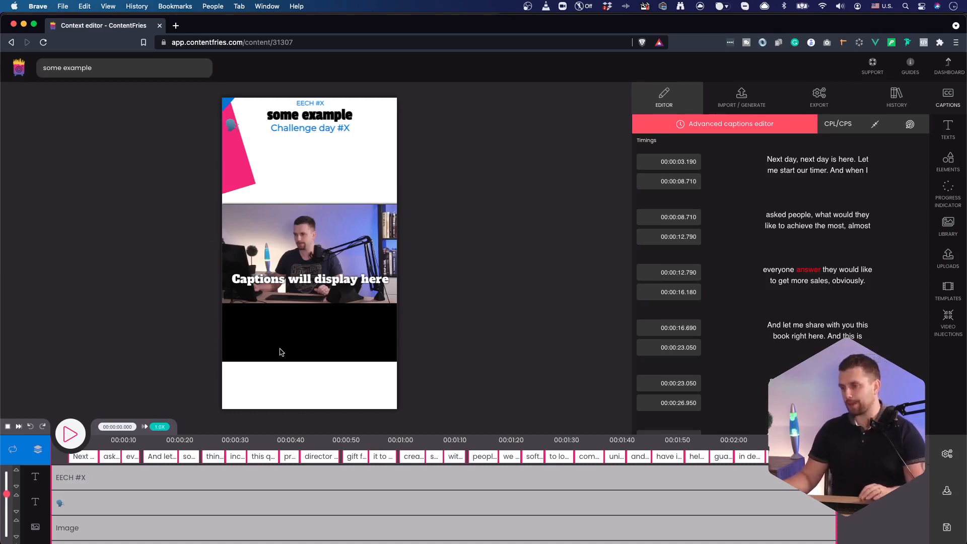
mouse_move(295, 347)
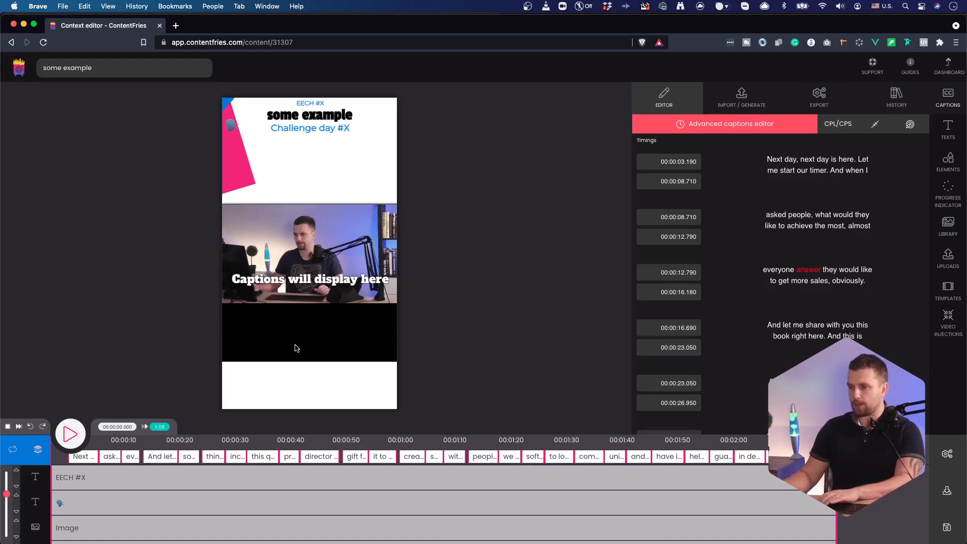
Delete the black rectangle and the pink corner shape, confirming each removal.
left_click(115, 98)
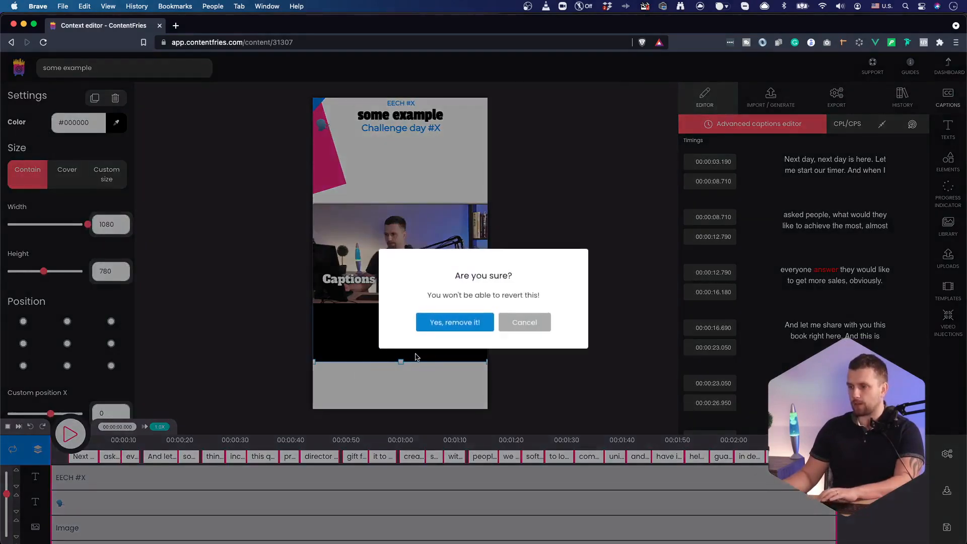
left_click(454, 322)
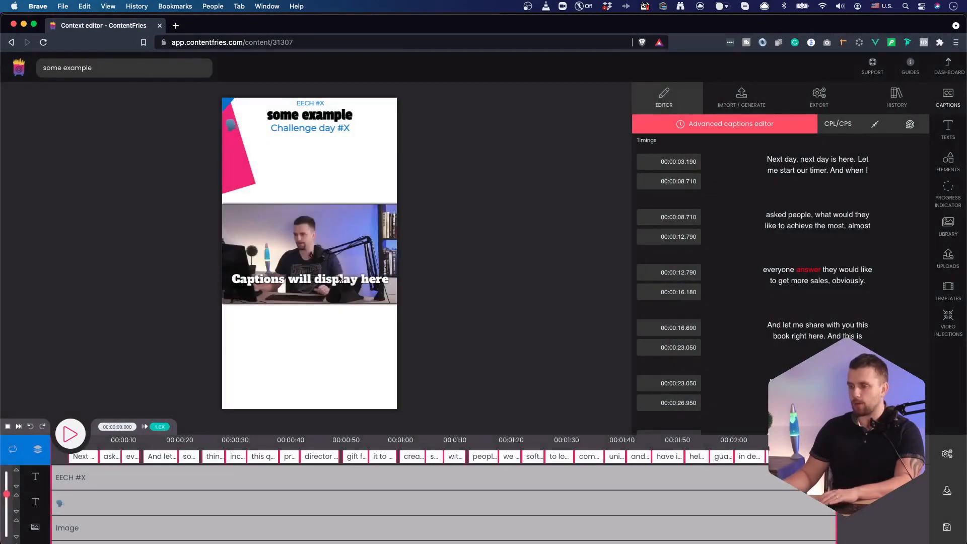
mouse_move(402, 343)
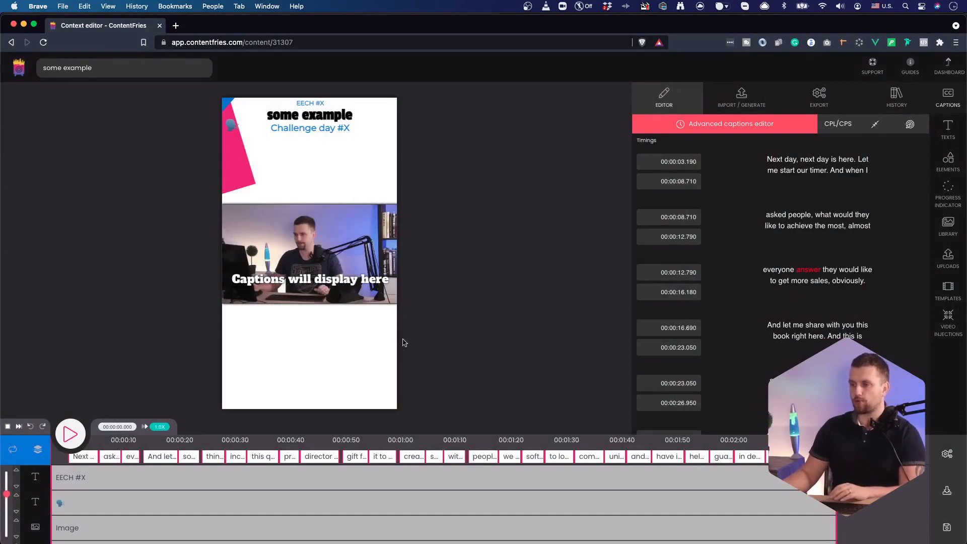
mouse_move(308, 241)
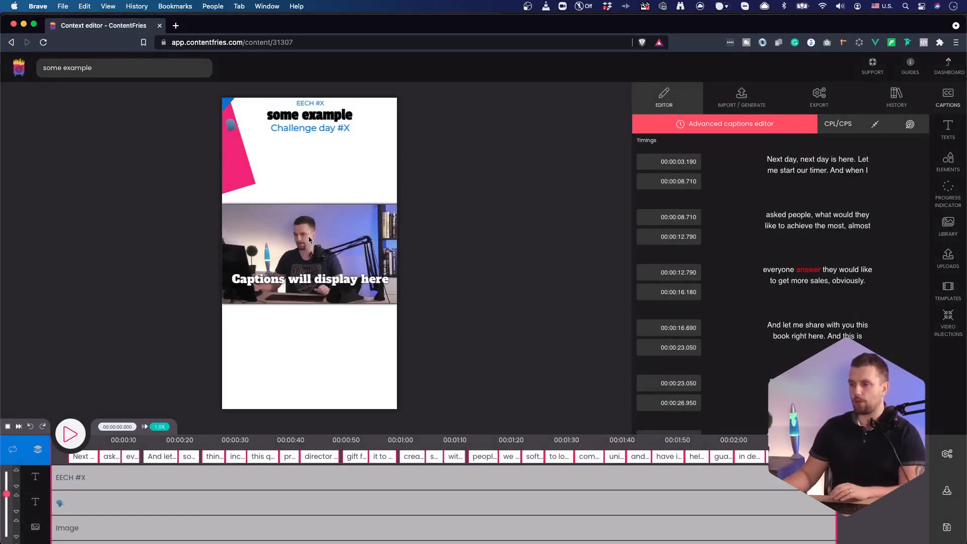
mouse_move(232, 185)
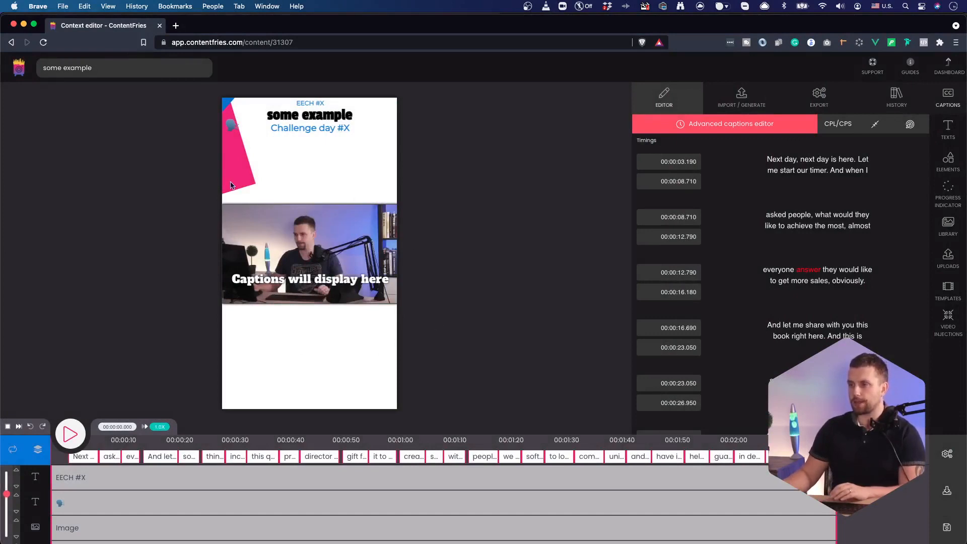
mouse_move(257, 381)
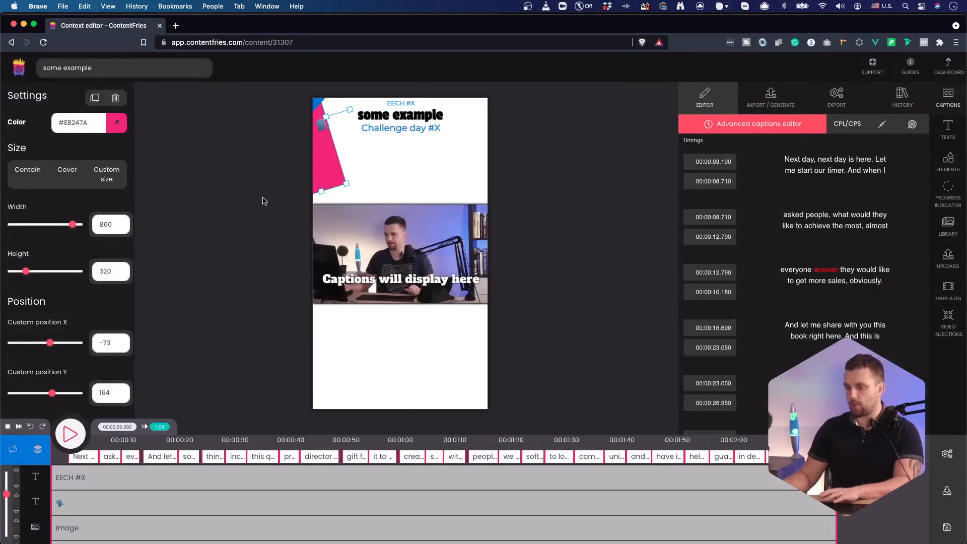
left_click(115, 98)
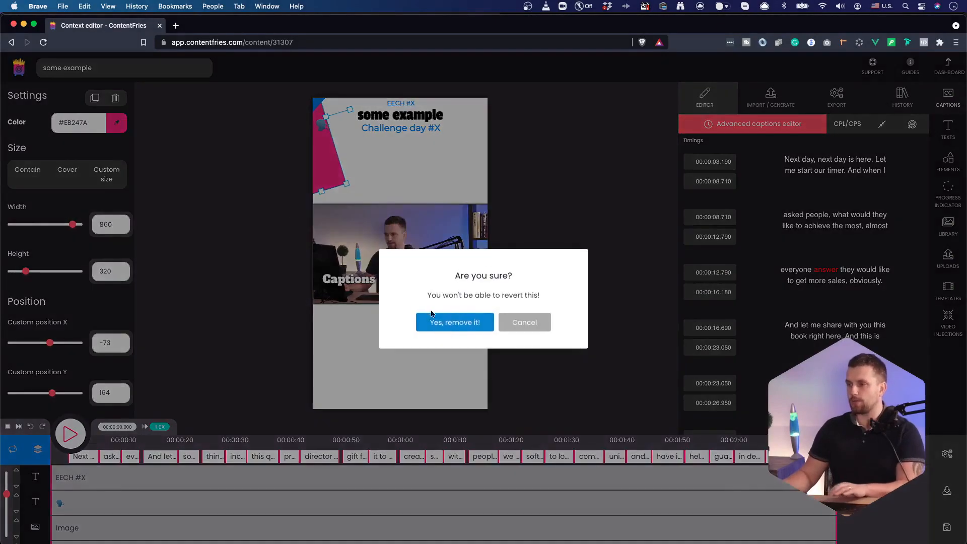
left_click(455, 323)
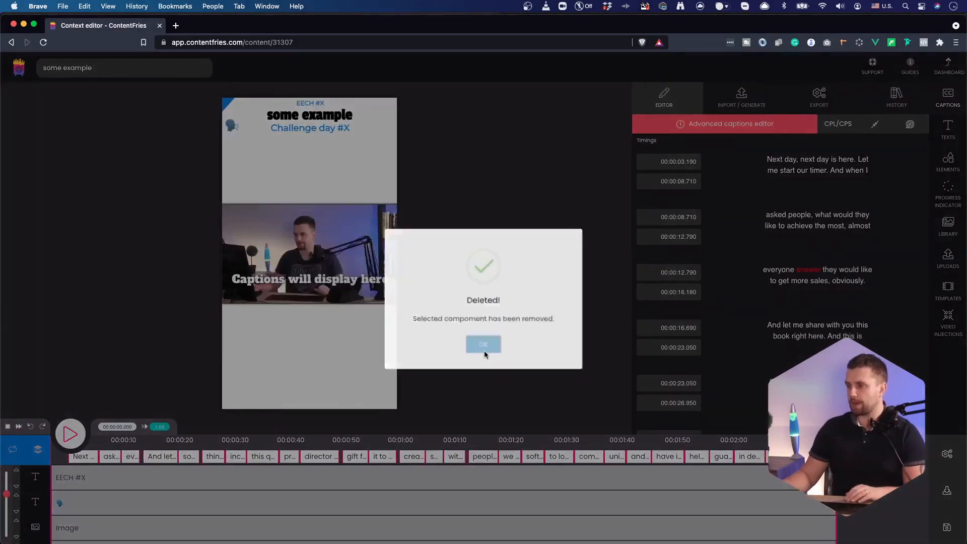
left_click(483, 344)
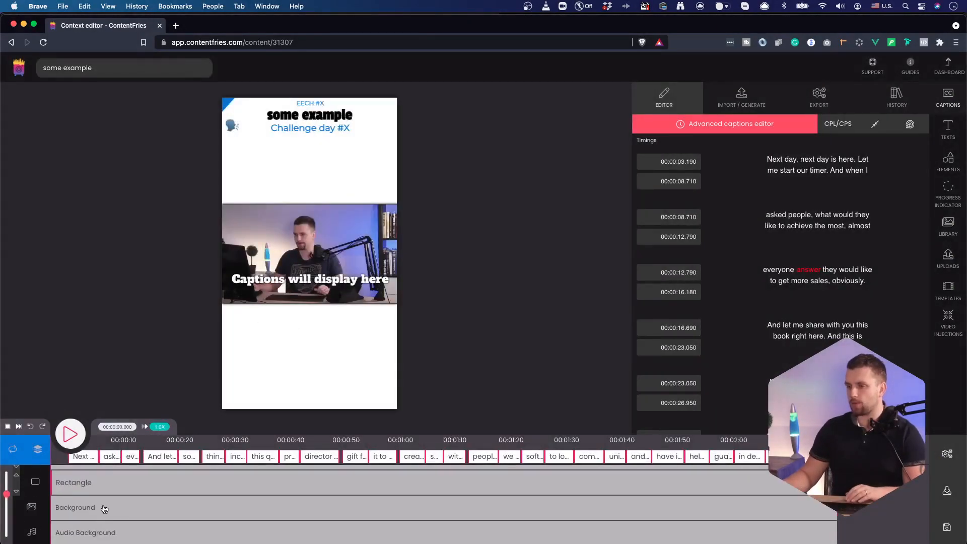
Select the Background layer, change its colour and list the background types.
left_click(75, 506)
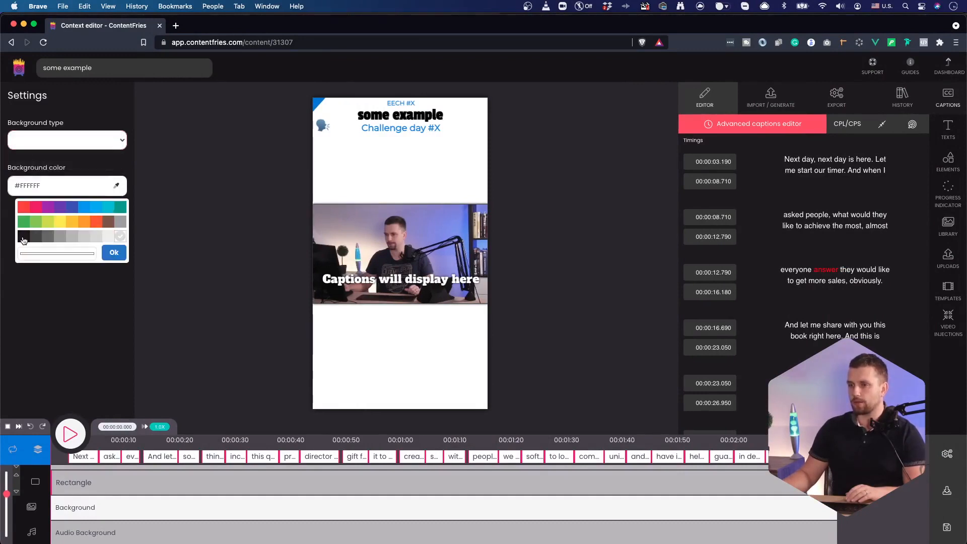
left_click(23, 240)
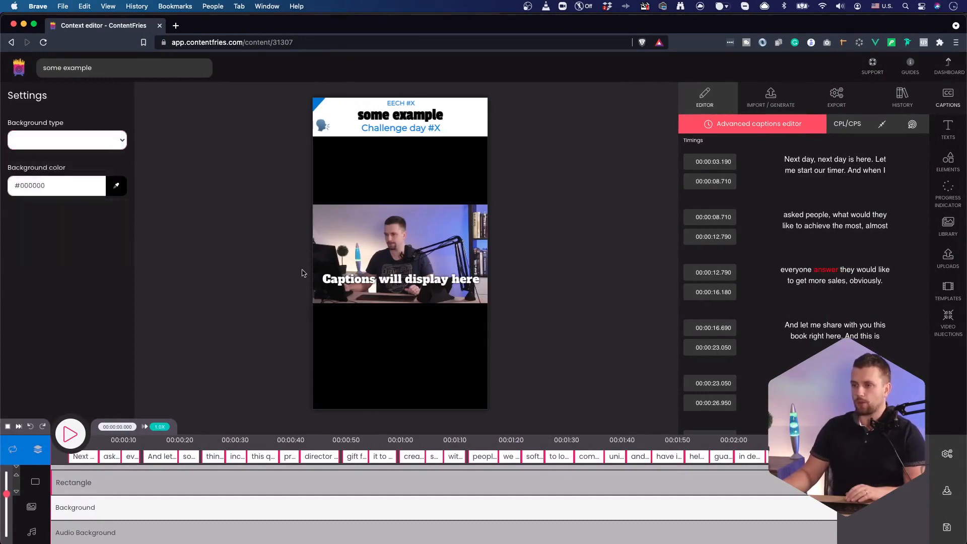
left_click(116, 185)
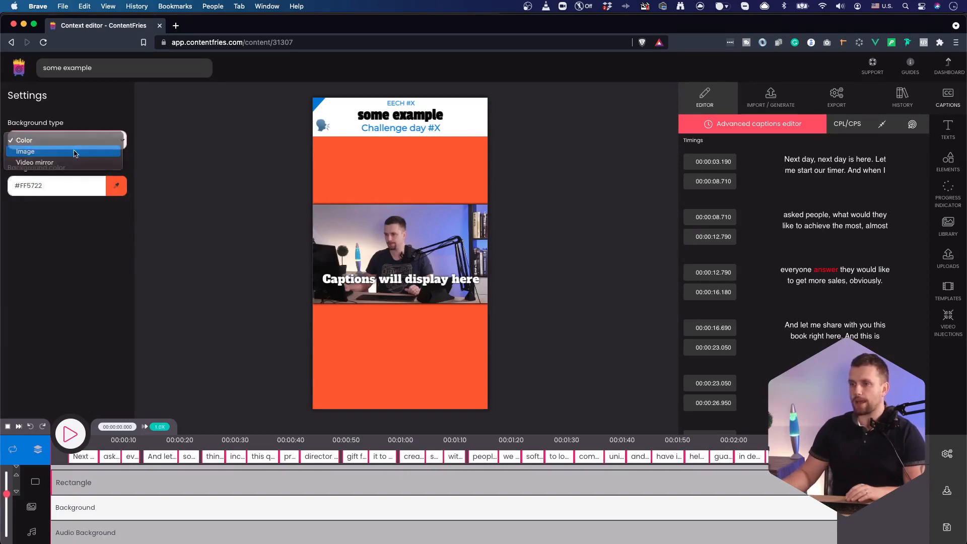
Set the background to the dark red gradient image from Your Uploads.
left_click(26, 151)
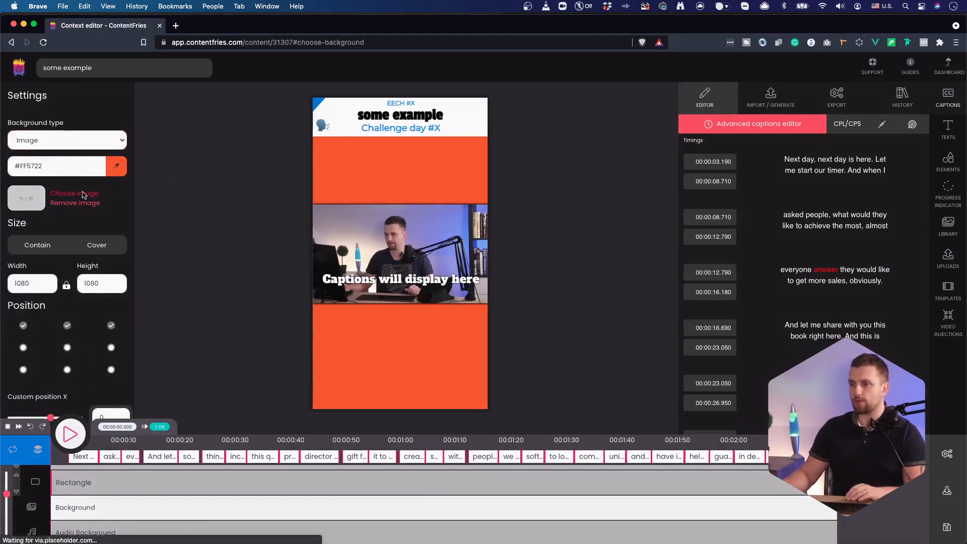
left_click(74, 194)
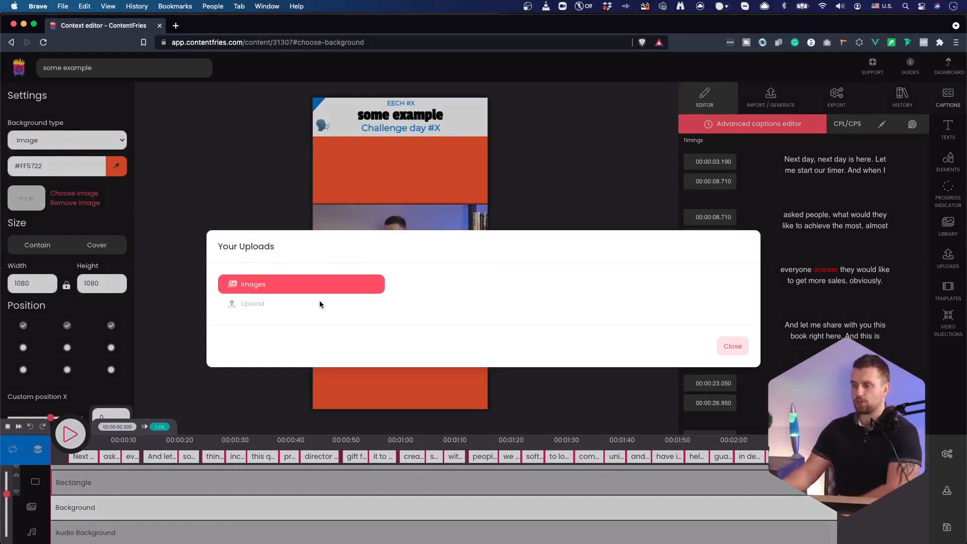
left_click(301, 284)
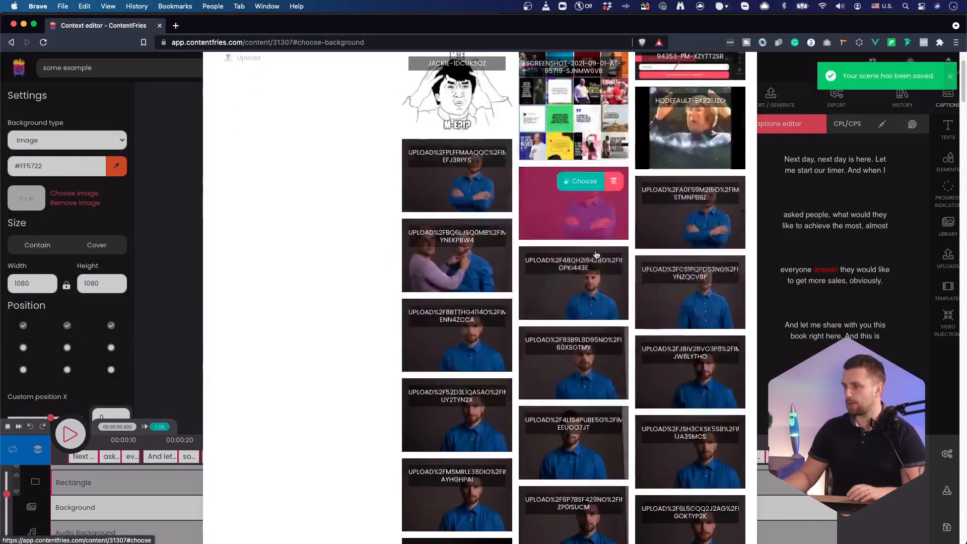
scroll("up", 3)
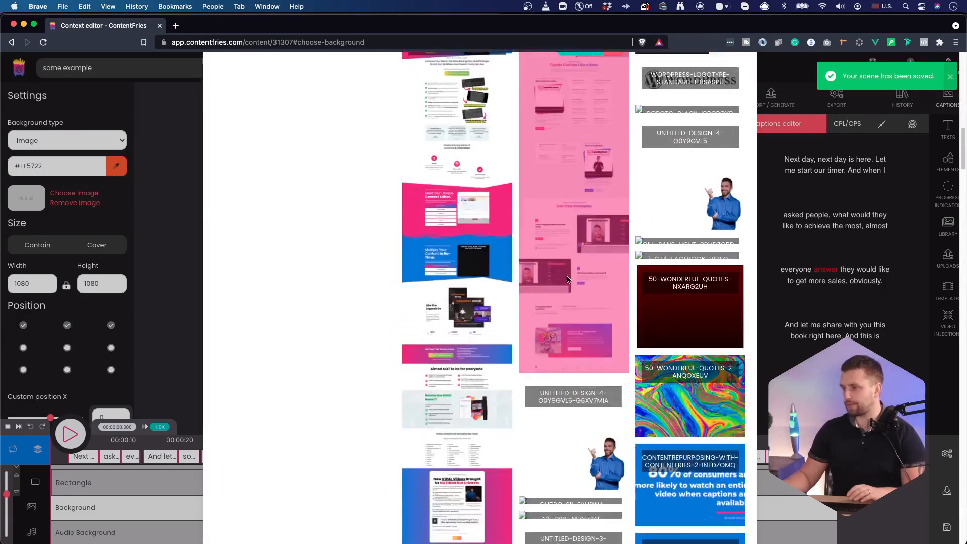
scroll("down", 3)
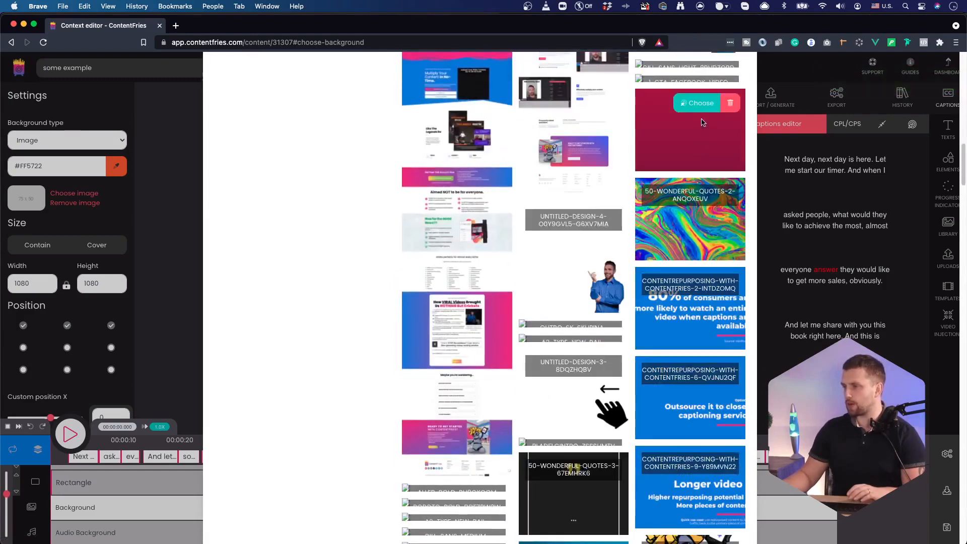
left_click(697, 103)
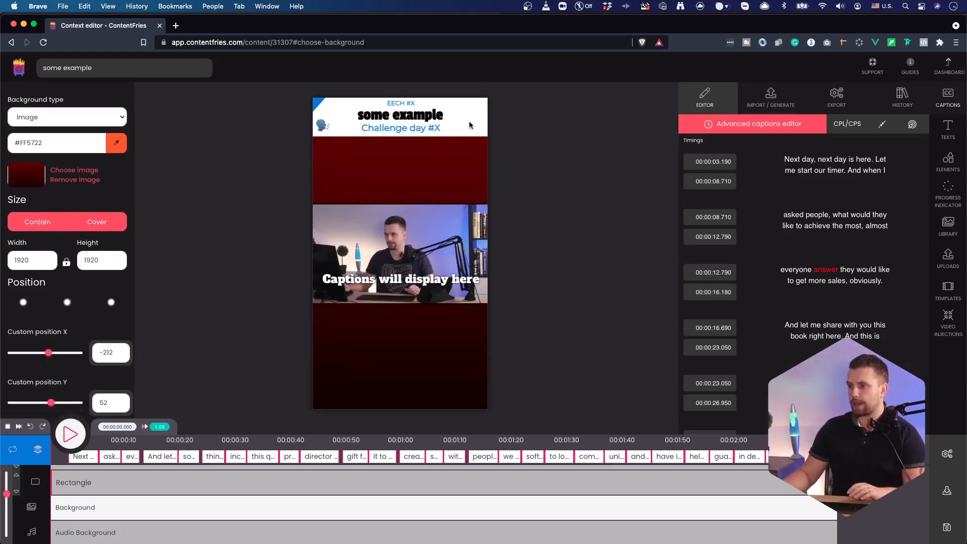
Delete the white header Rectangle layer and confirm 'Yes, remove it!'.
left_click(400, 115)
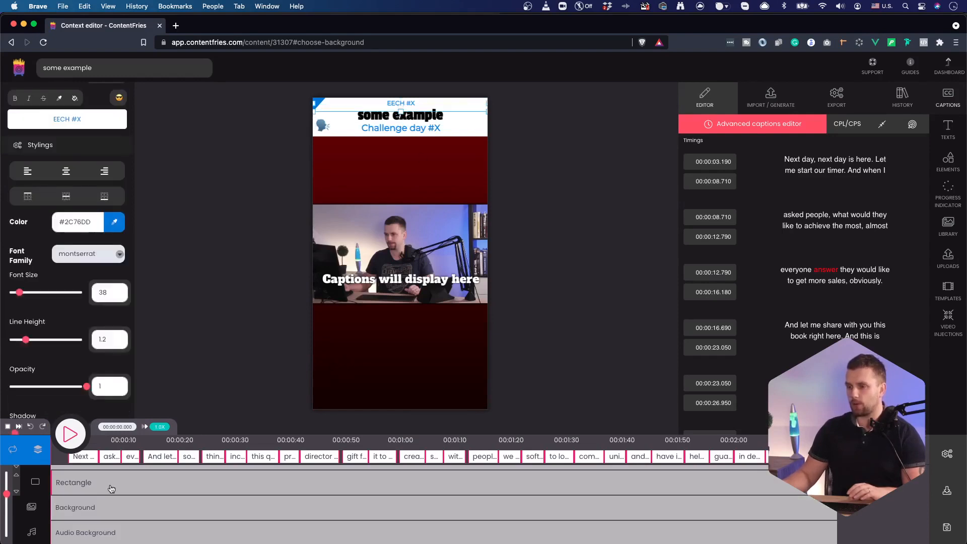
left_click(73, 482)
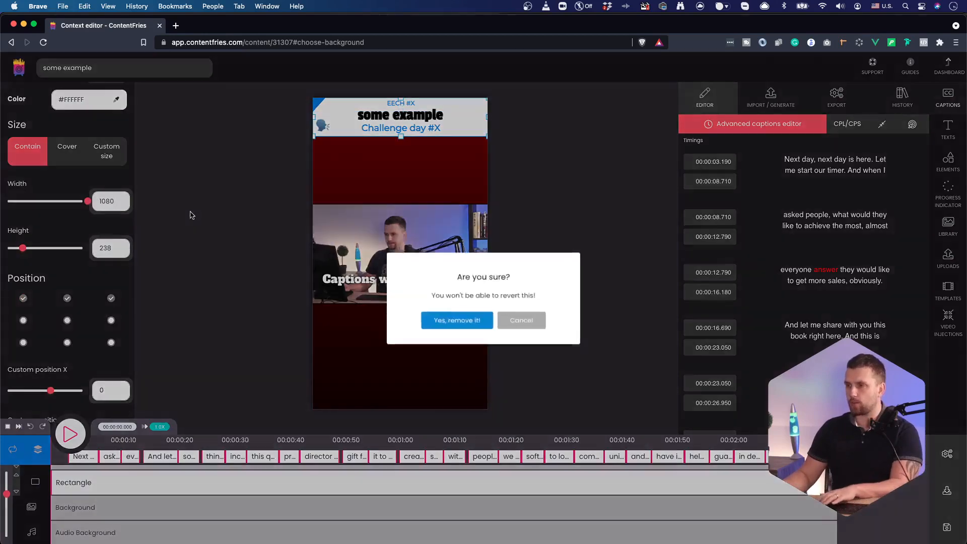
left_click(457, 321)
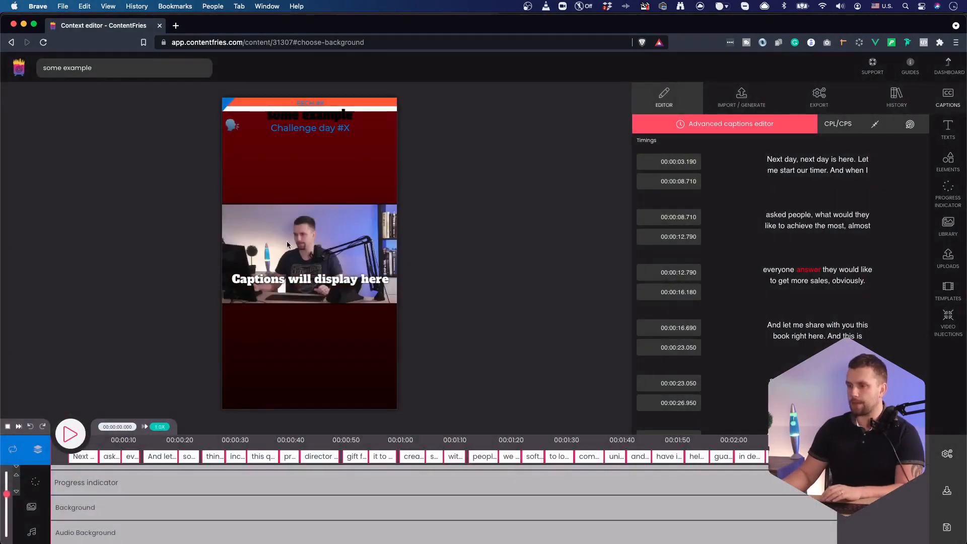
Make the title text white, larger and positioned just above the video.
left_click(311, 128)
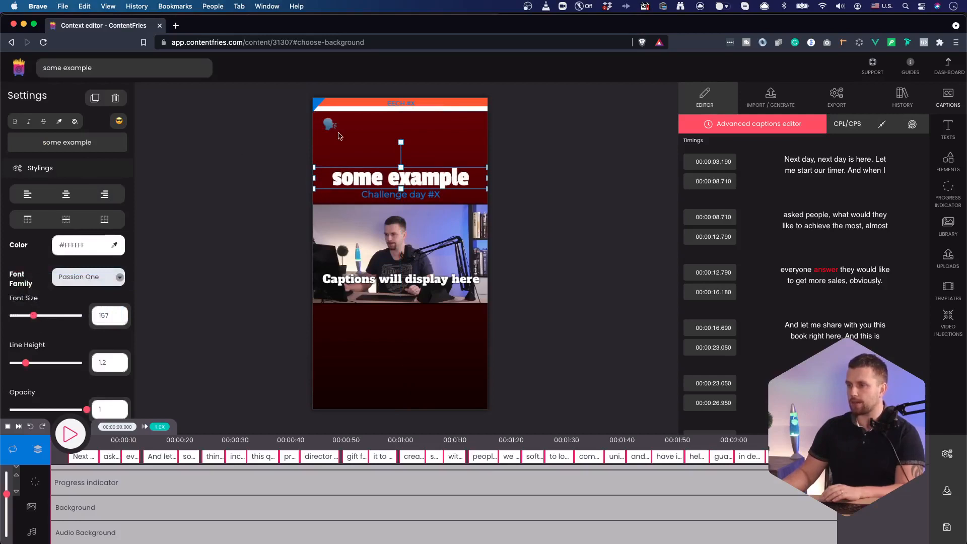
left_click(376, 105)
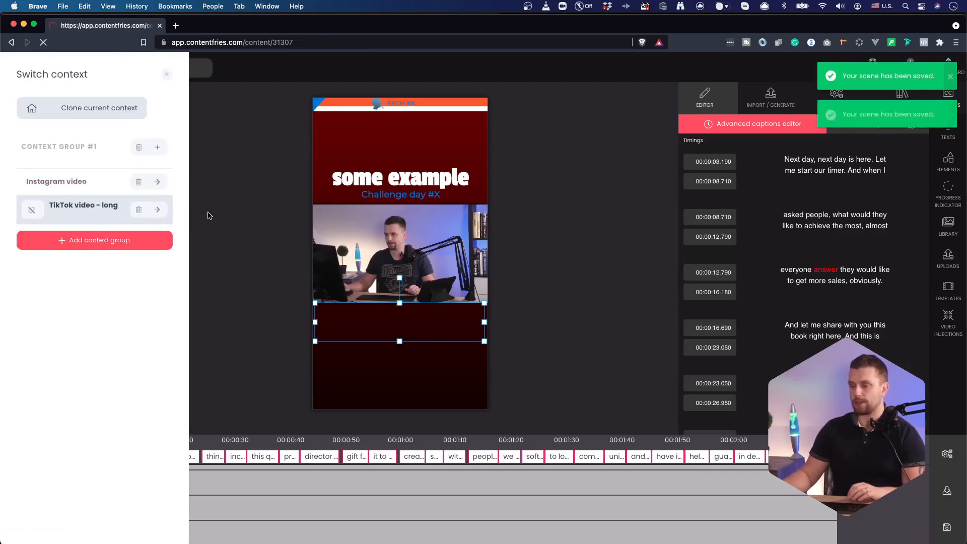
Switch the editor from the TikTok video - long context to the Instagram video context.
left_click(157, 210)
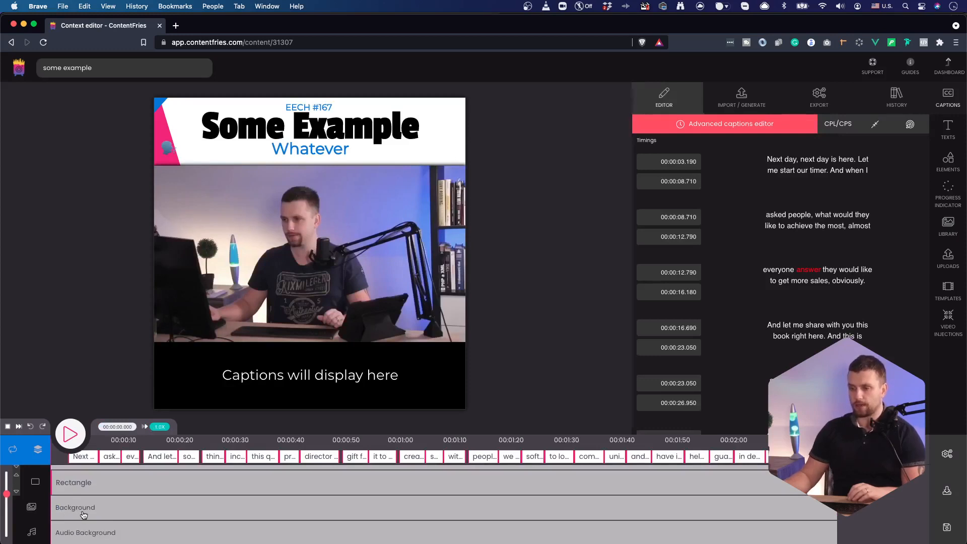
Set the Instagram video's background type to Video mirror.
left_click(76, 506)
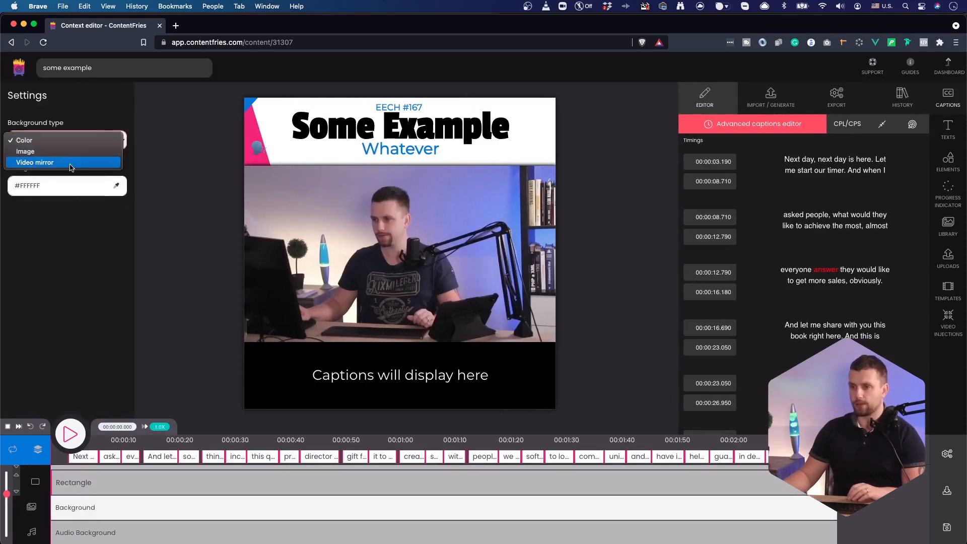
left_click(35, 162)
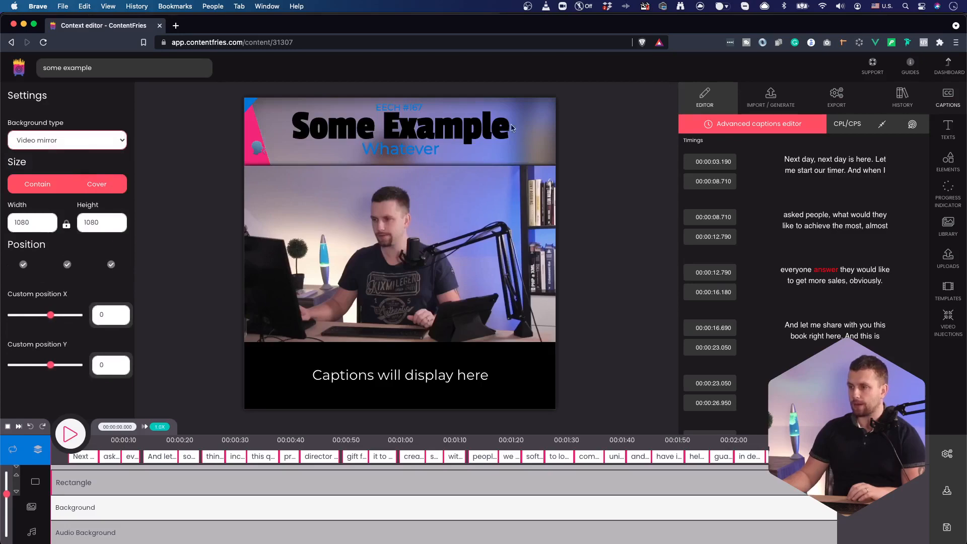
Scrub the timeline around 45, 20 and 14 seconds and play/pause to preview the result.
left_click(70, 433)
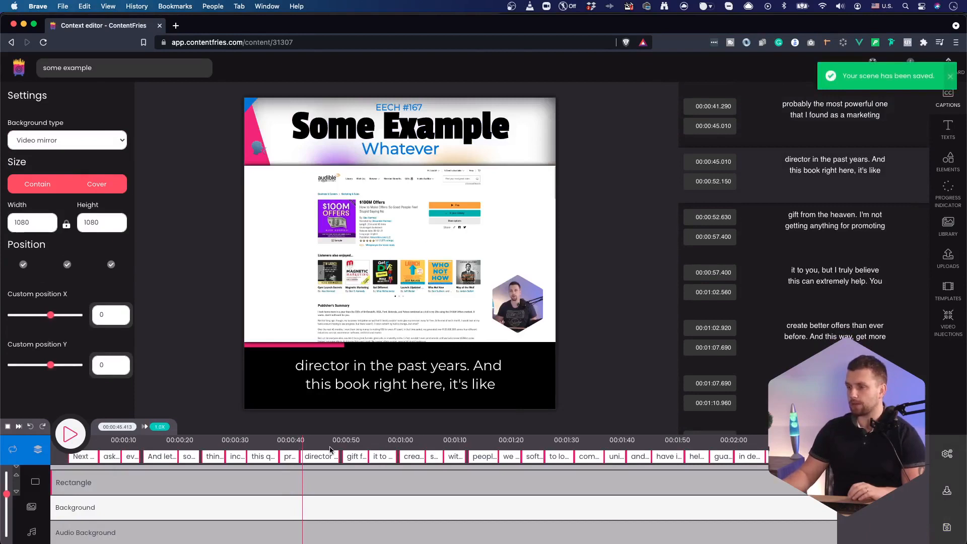
left_click(70, 433)
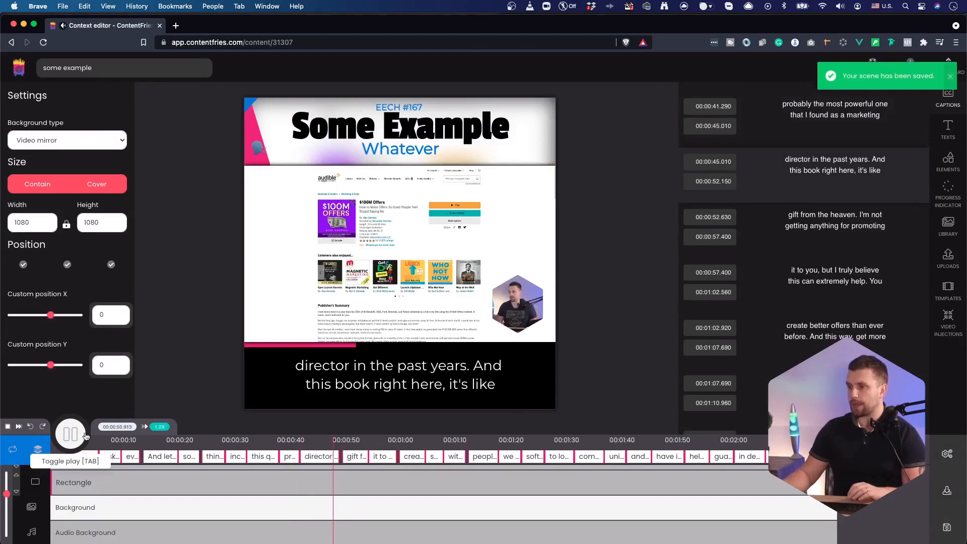
left_click(69, 433)
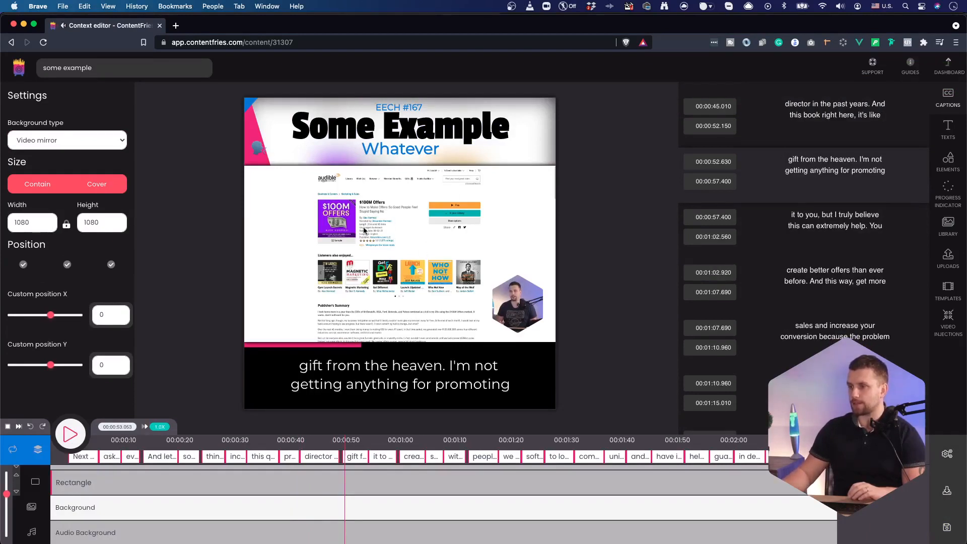
left_click(155, 440)
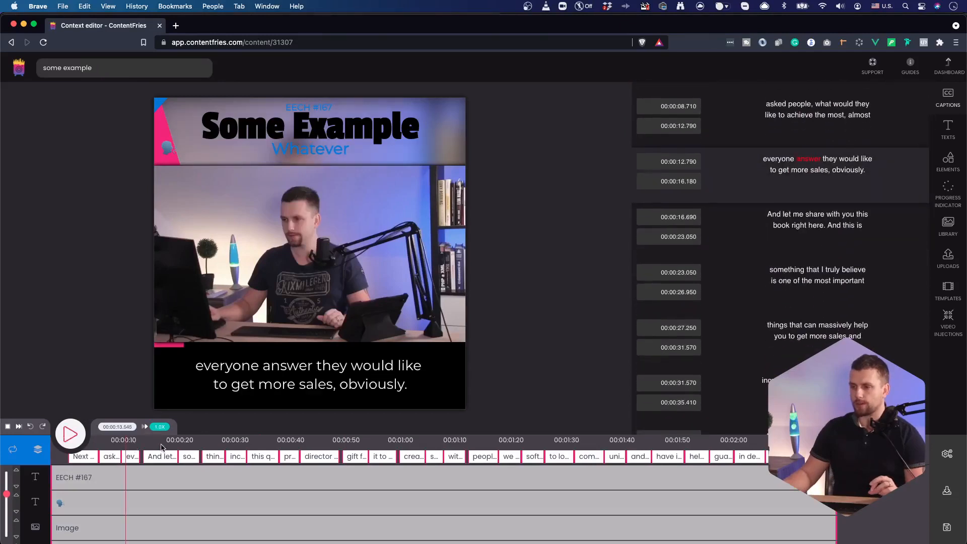
left_click(70, 433)
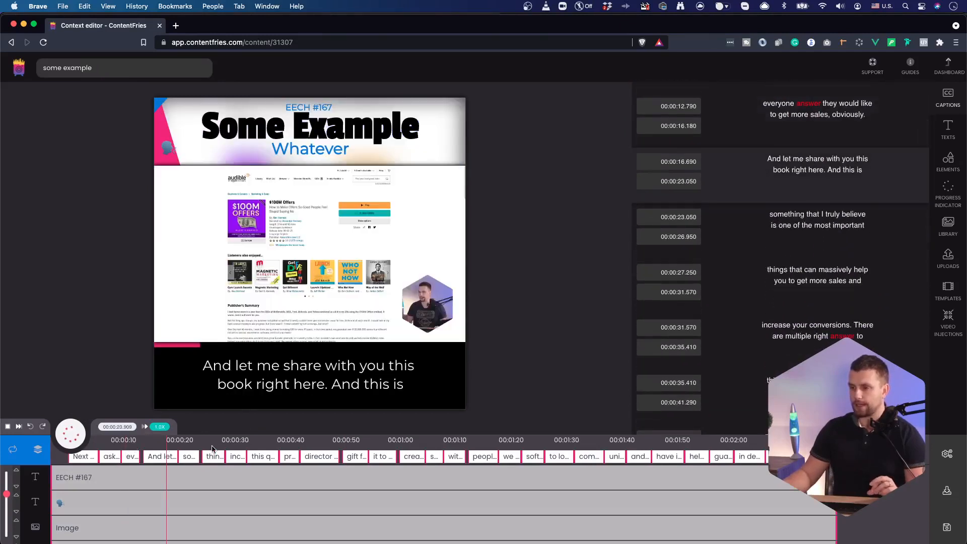
left_click(70, 433)
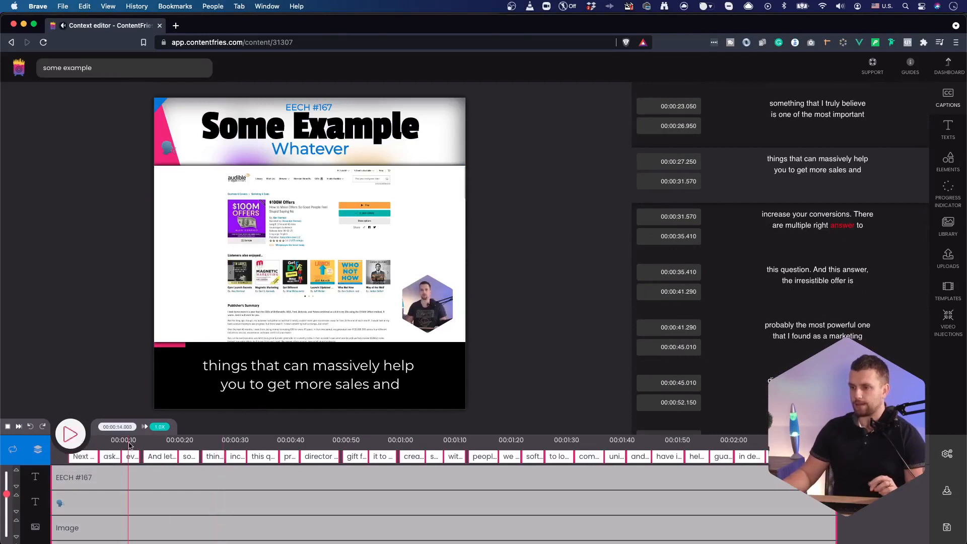
left_click(70, 433)
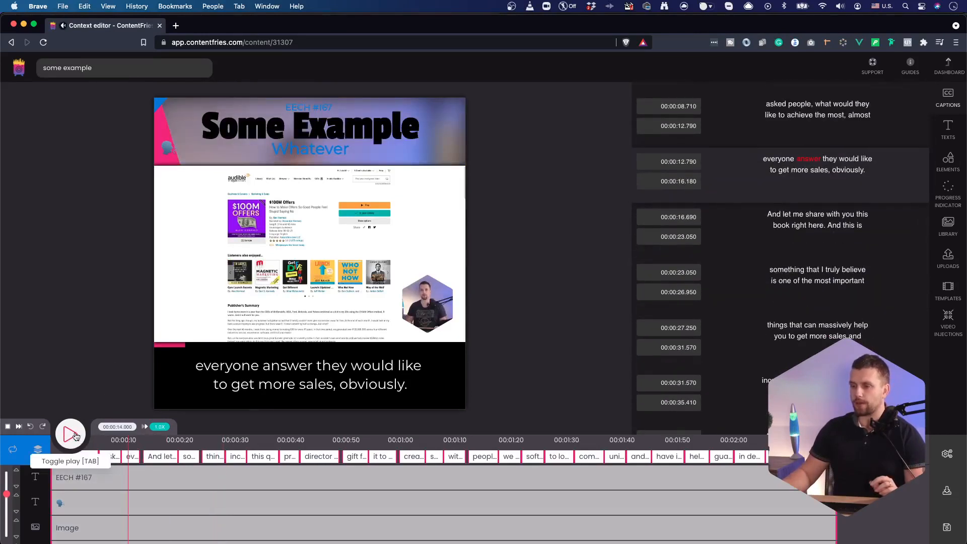
left_click(71, 434)
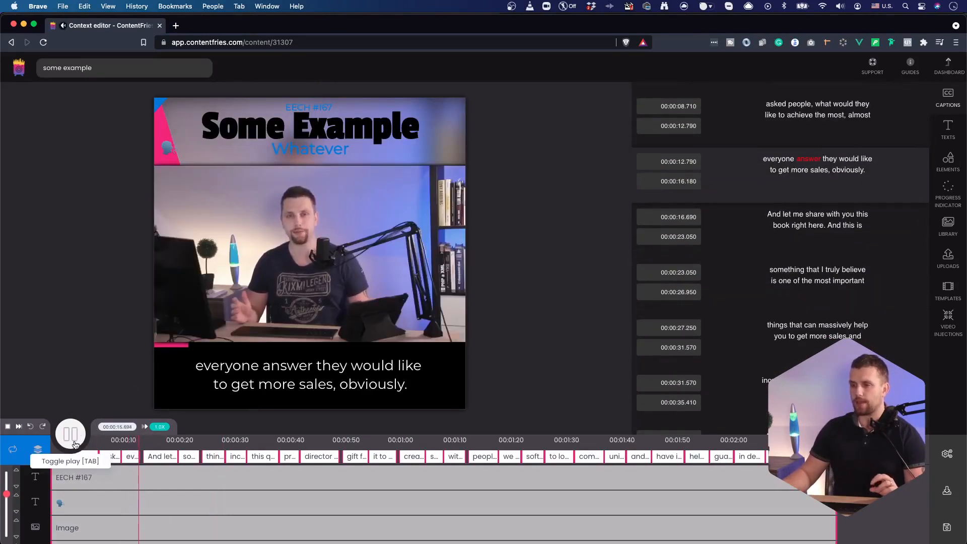
left_click(70, 433)
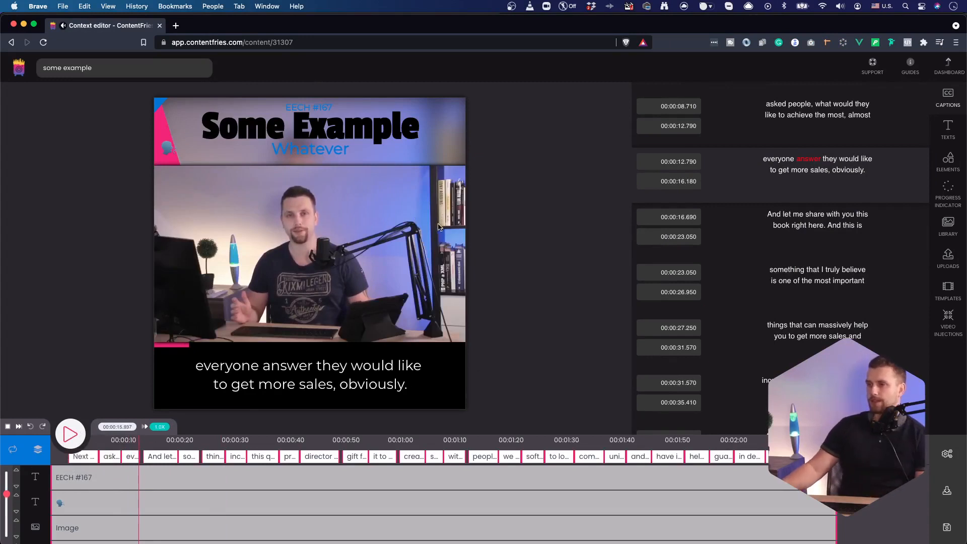